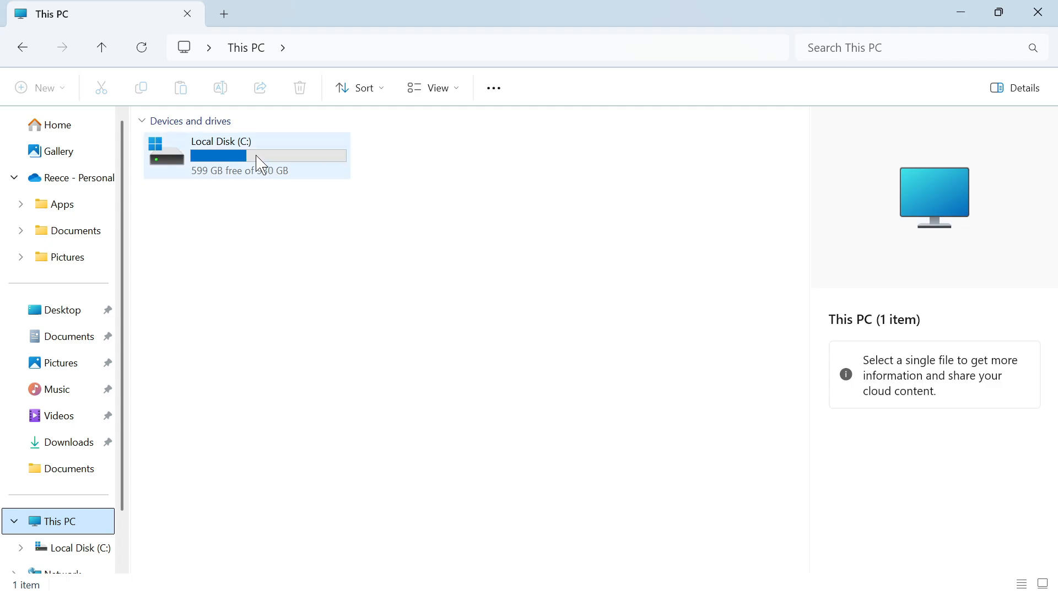
- Select Local Disk (C:) in This PC to see 599 GB free of 930 GB
{"action": "left_click", "coordinate": [257, 155]}
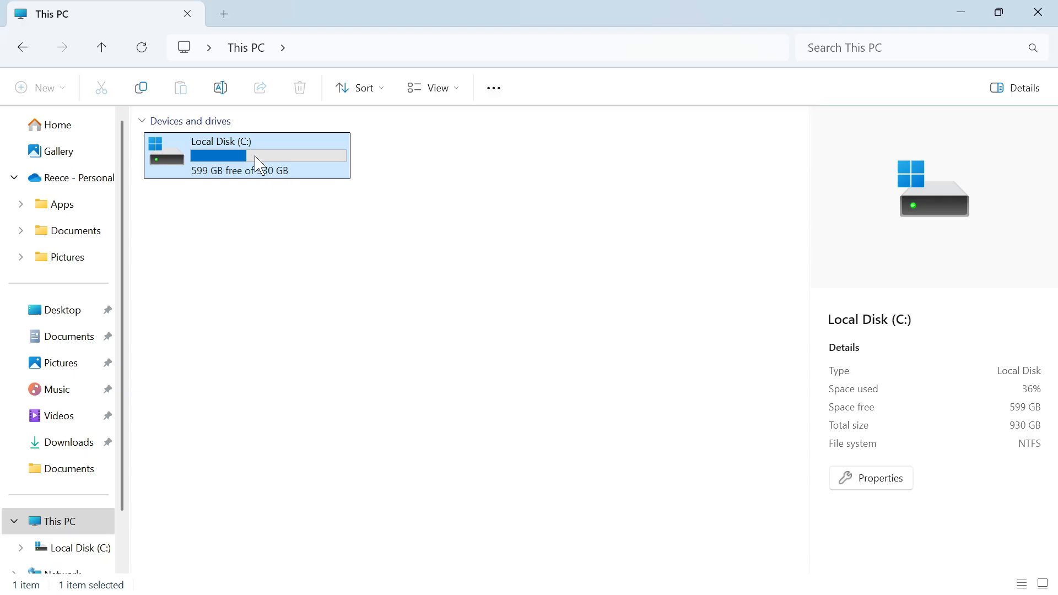
{"action": "mouse_move", "coordinate": [261, 187]}
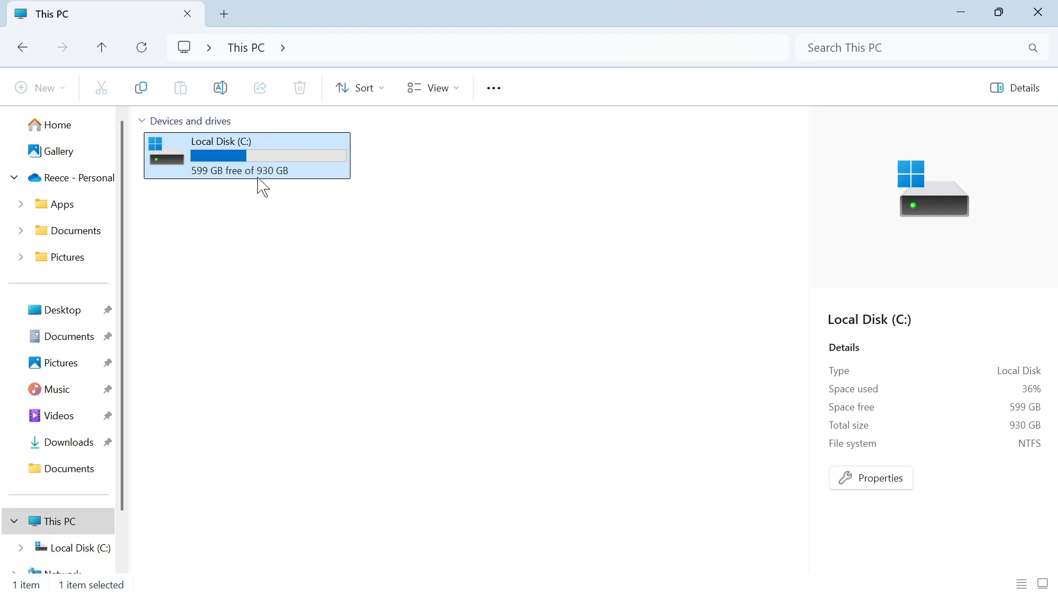
{"action": "mouse_move", "coordinate": [260, 184]}
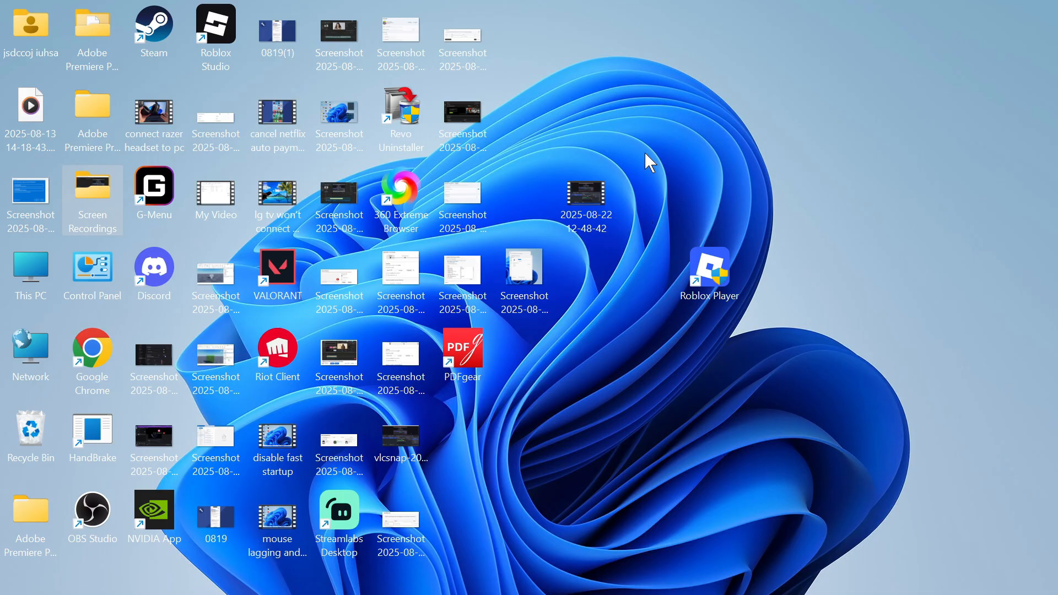
{"action": "mouse_move", "coordinate": [399, 585]}
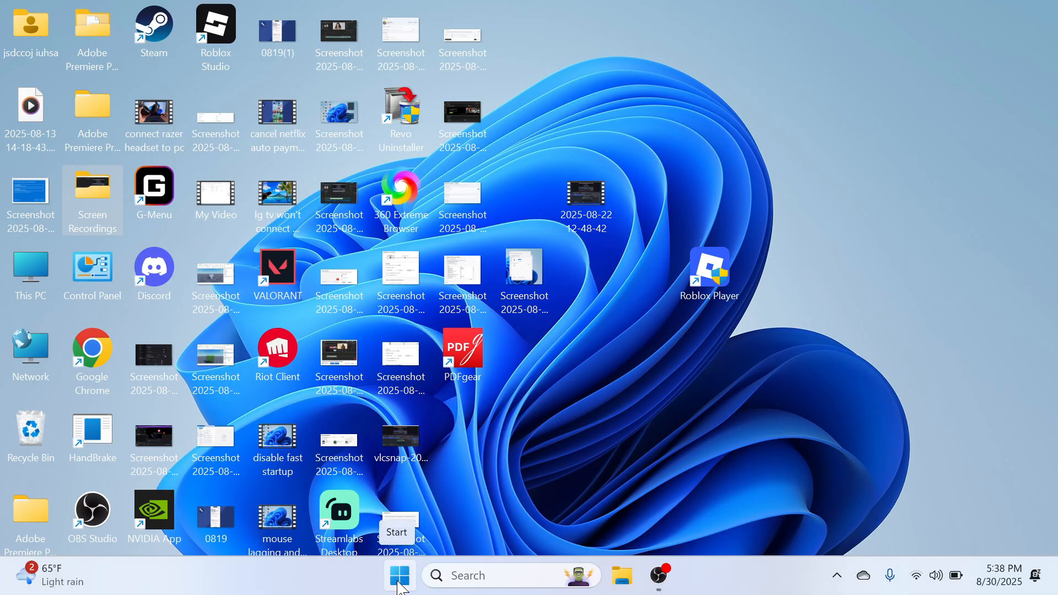
- Search the Start menu for Run and enter 'temp' in its Open field
{"action": "left_click", "coordinate": [399, 575]}
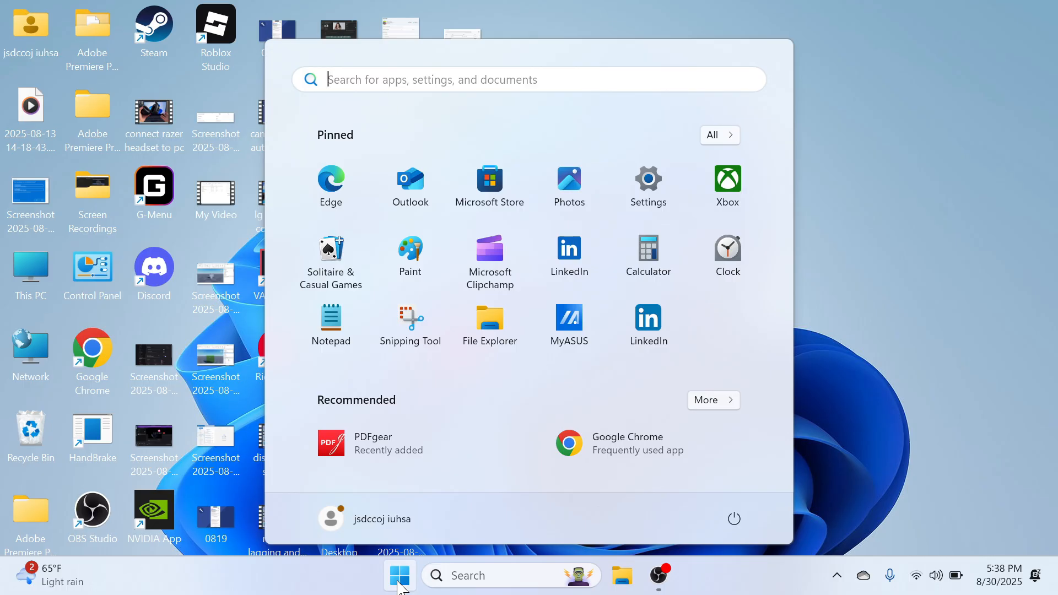
{"action": "type", "text": "run"}
{"action": "type", "text": "temp"}
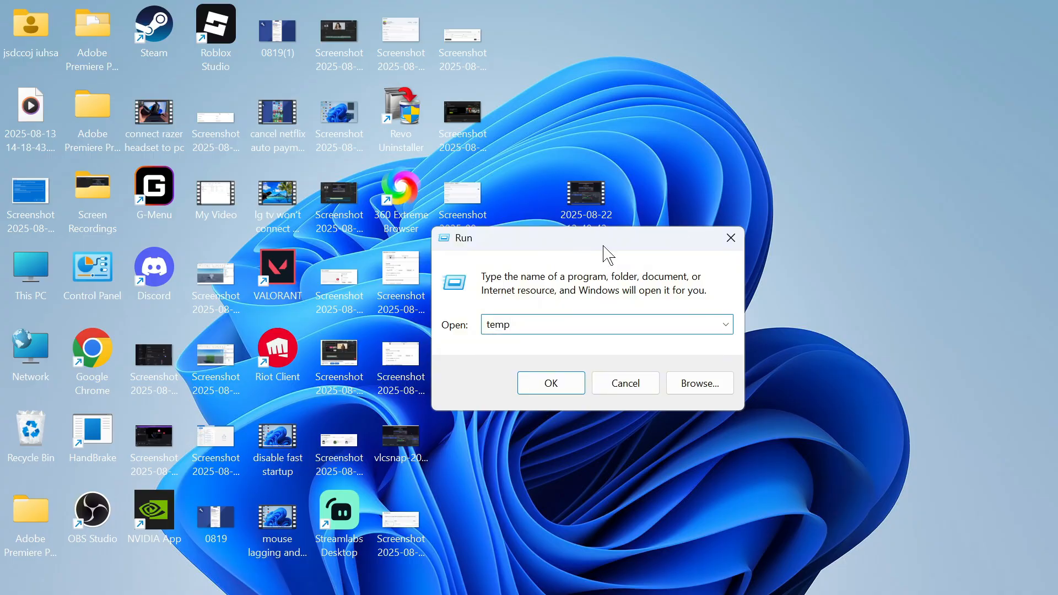
- Delete all Windows Temp folder contents, skipping in-use files, then bring up Run for %temp%
{"action": "left_click", "coordinate": [550, 383]}
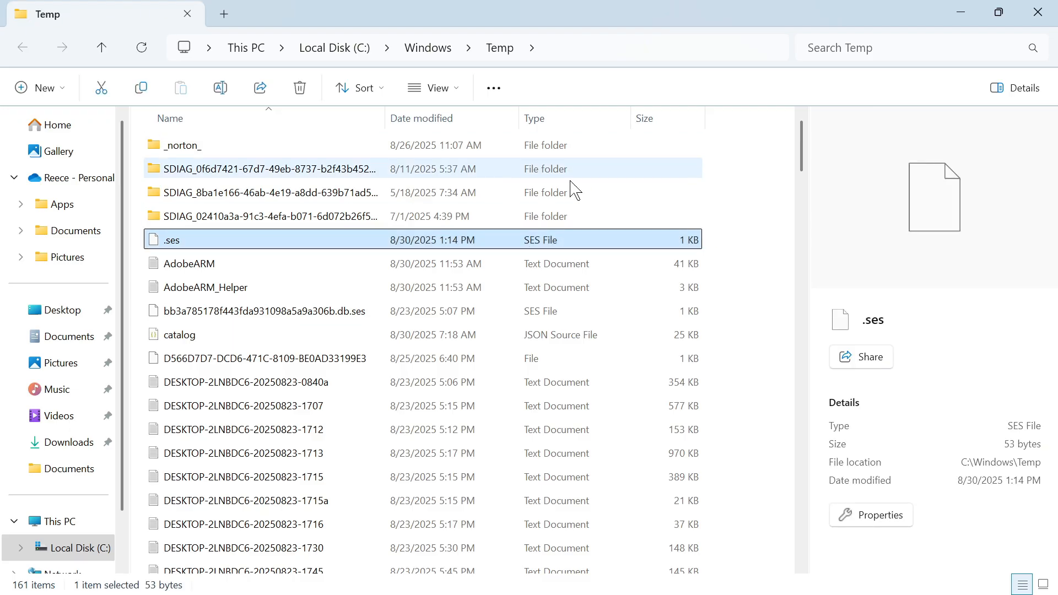
{"action": "key", "text": "ctrl+a"}
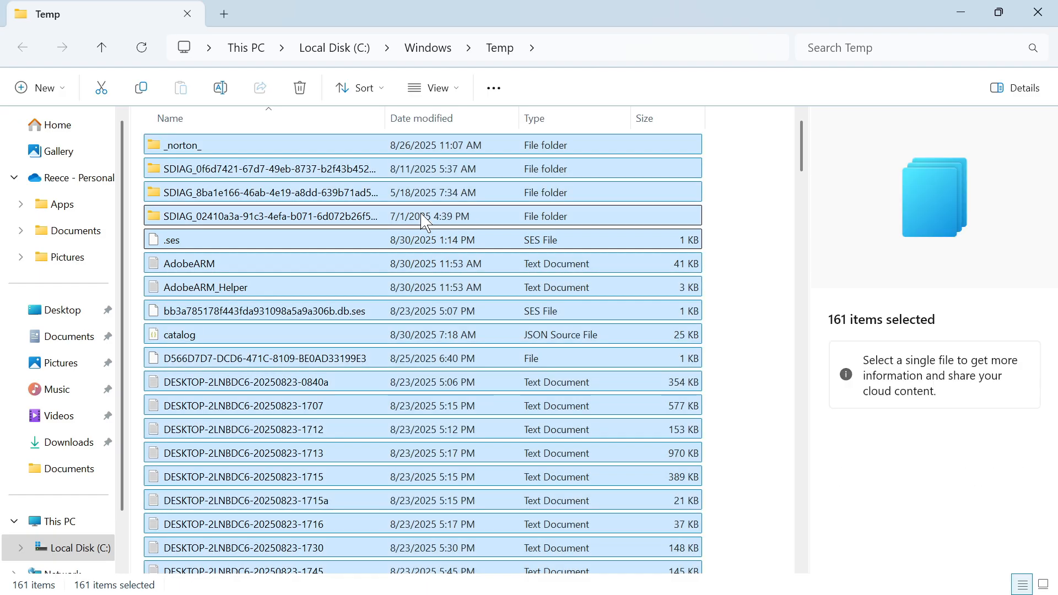
{"action": "mouse_move", "coordinate": [334, 173]}
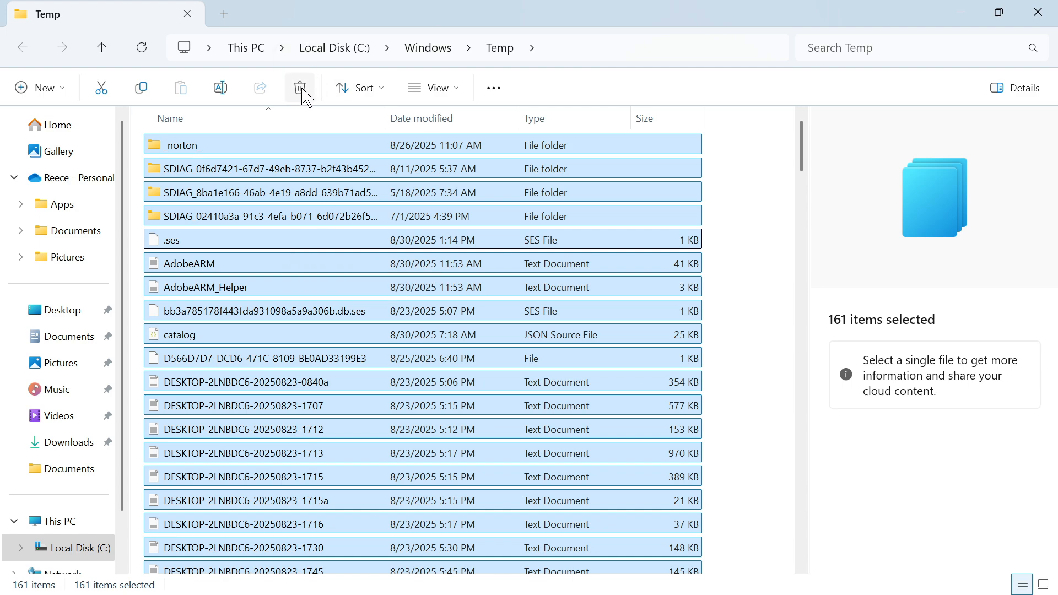
{"action": "left_click", "coordinate": [300, 87]}
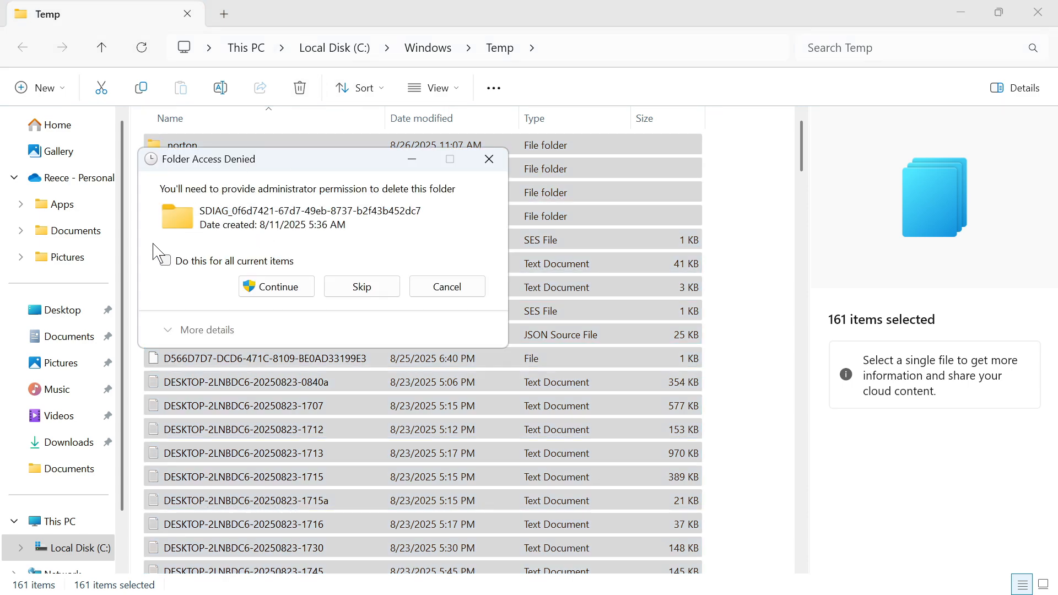
{"action": "left_click", "coordinate": [165, 261]}
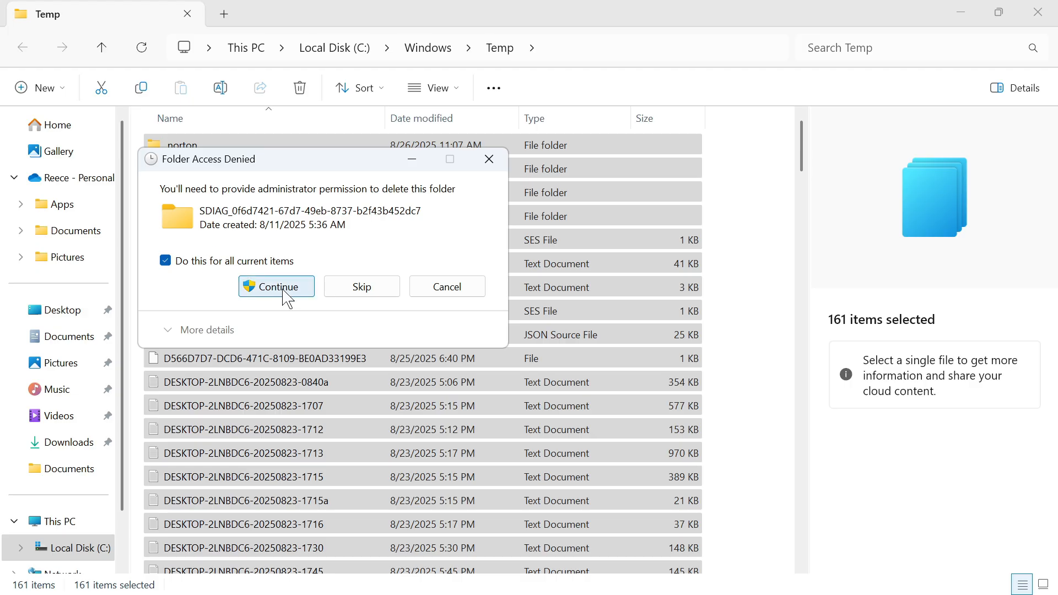
{"action": "left_click", "coordinate": [276, 287]}
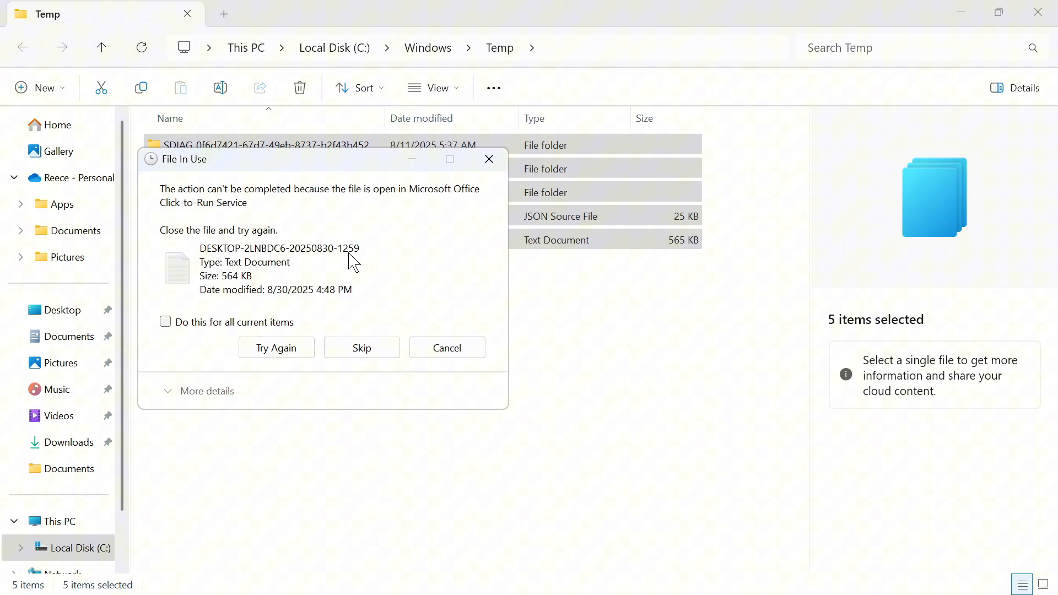
{"action": "mouse_move", "coordinate": [361, 347]}
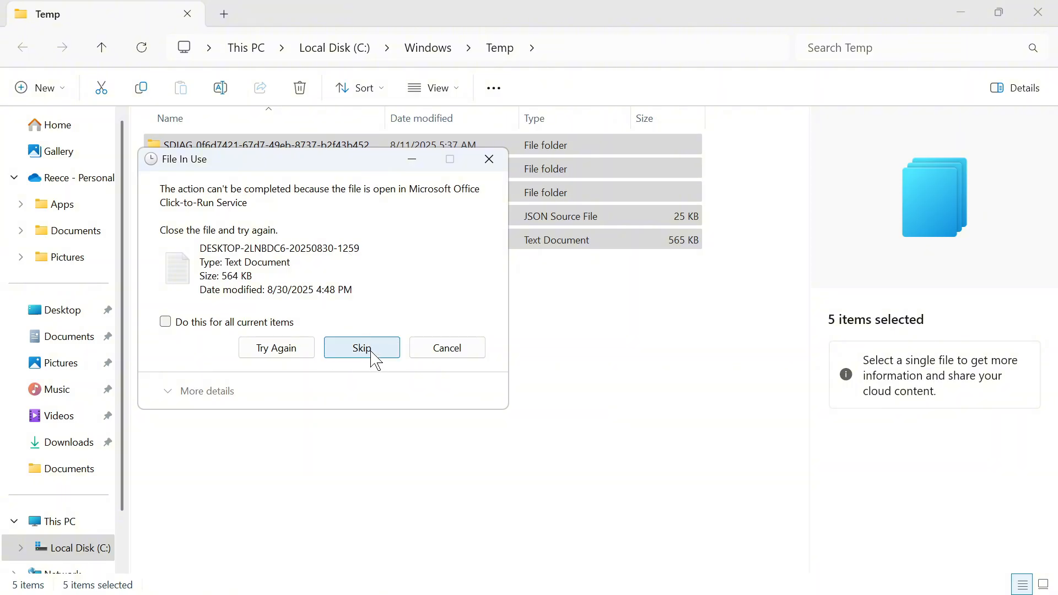
{"action": "left_click", "coordinate": [361, 348]}
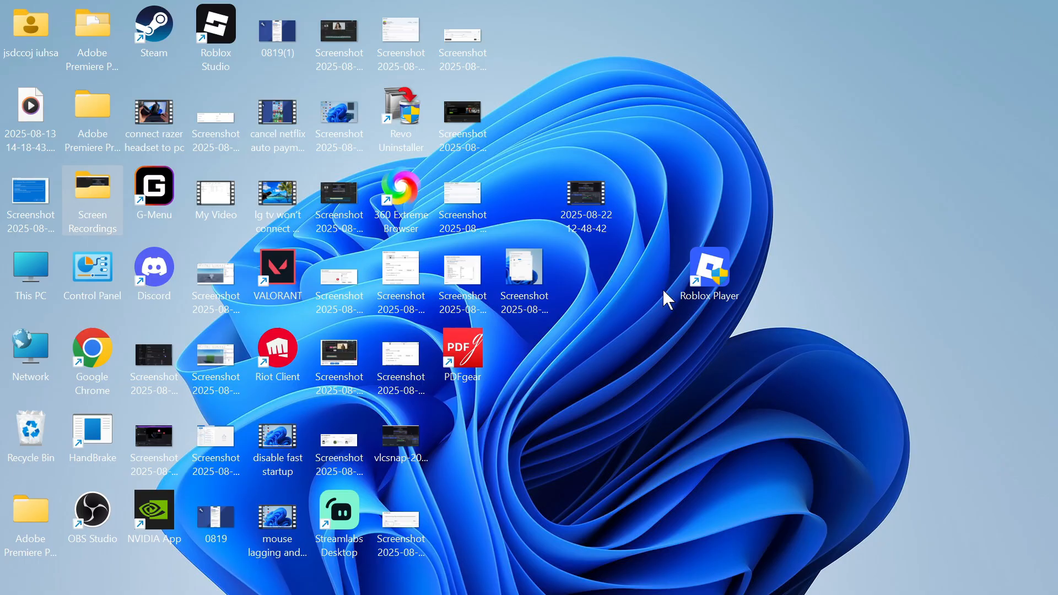
{"action": "left_click", "coordinate": [399, 575]}
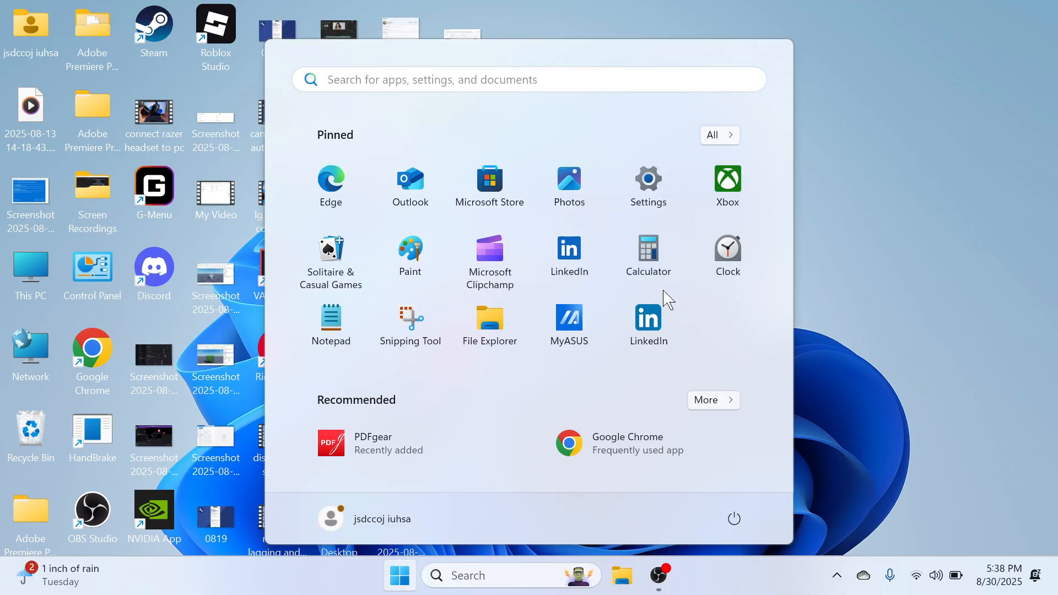
{"action": "type", "text": "run"}
{"action": "type", "text": "%temp%"}
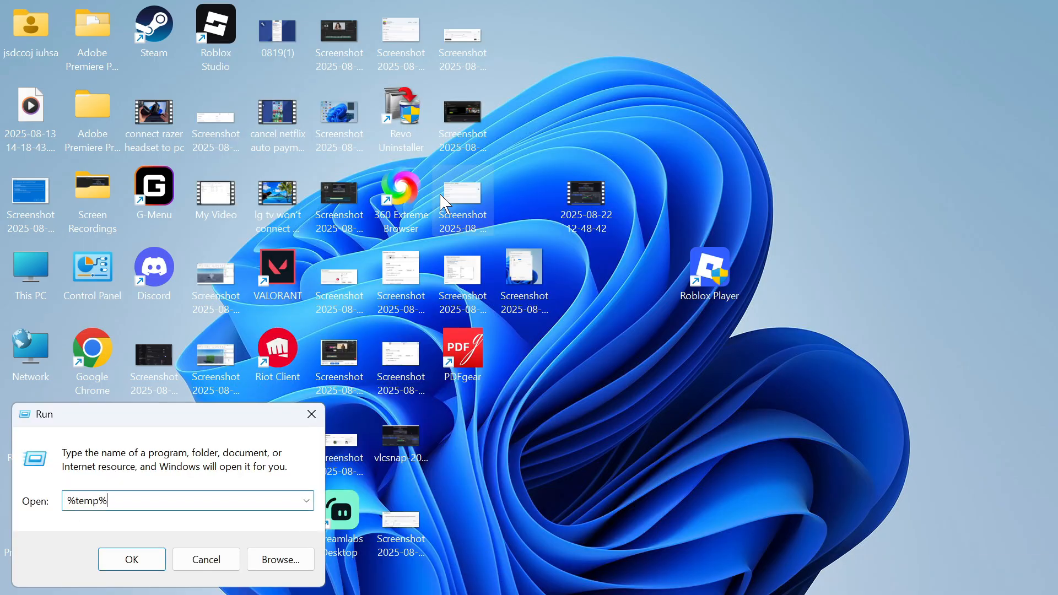
- Select all 722 items in the user AppData Temp folder and delete them
{"action": "left_click_drag", "start_coordinate": [44, 414], "coordinate": [404, 182]}
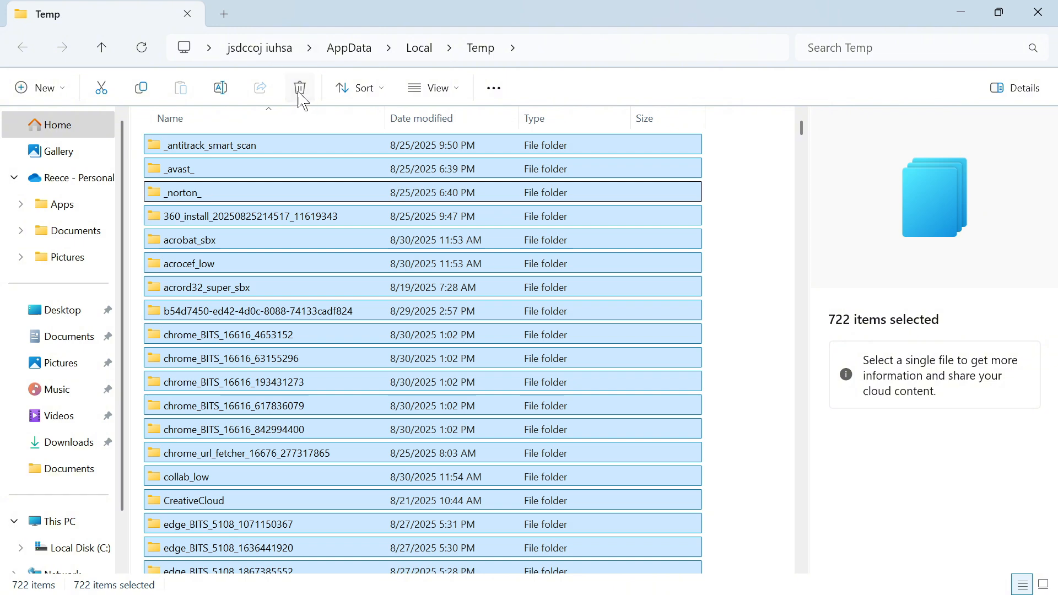
{"action": "left_click", "coordinate": [299, 87]}
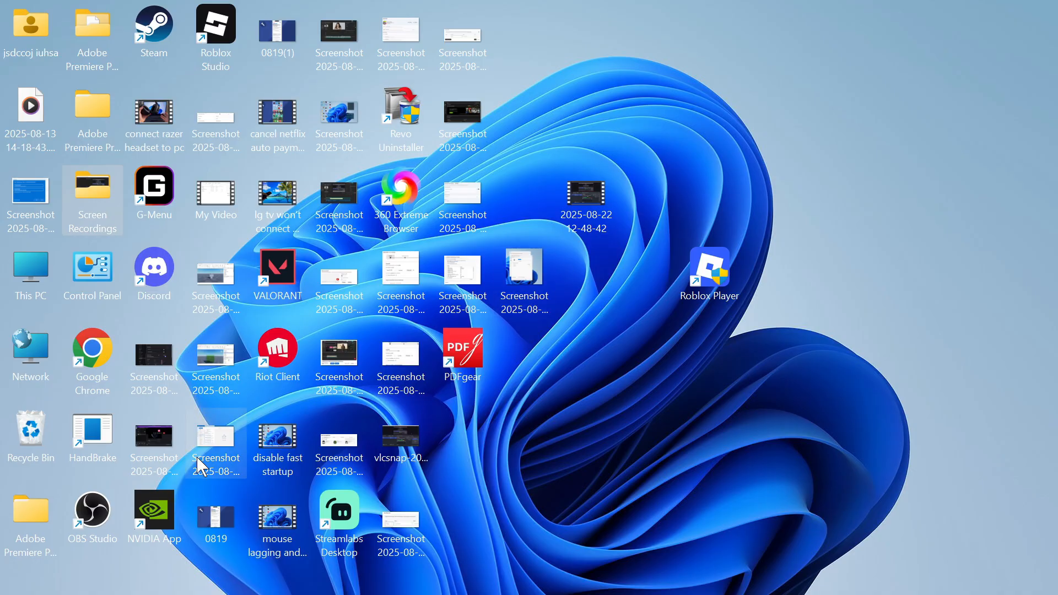
{"action": "mouse_move", "coordinate": [28, 269]}
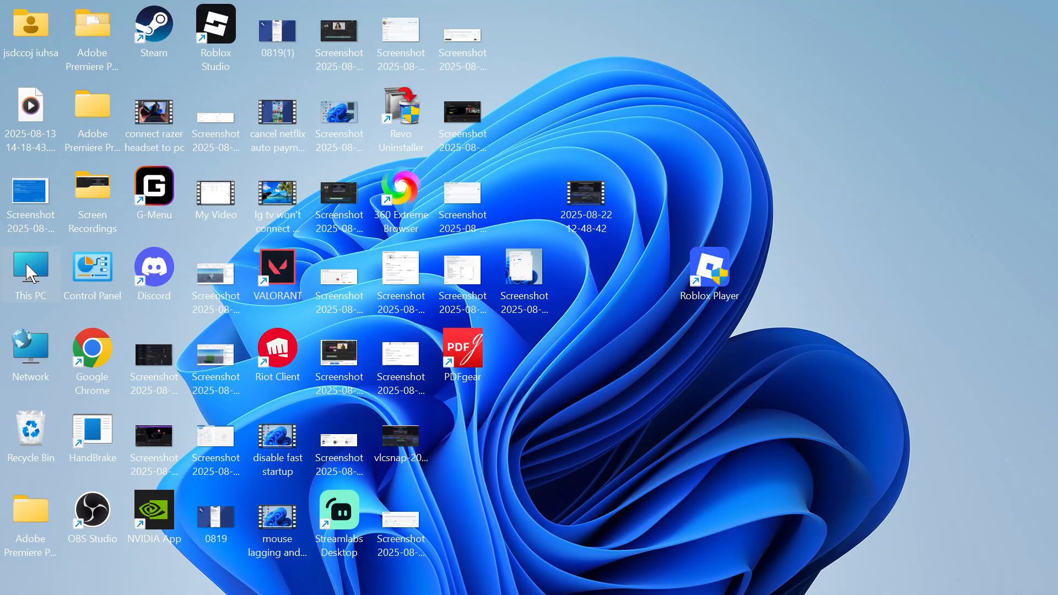
- Navigate from This PC through Local Disk (C:) and Windows to SoftwareDistribution
{"action": "double_click", "coordinate": [30, 265]}
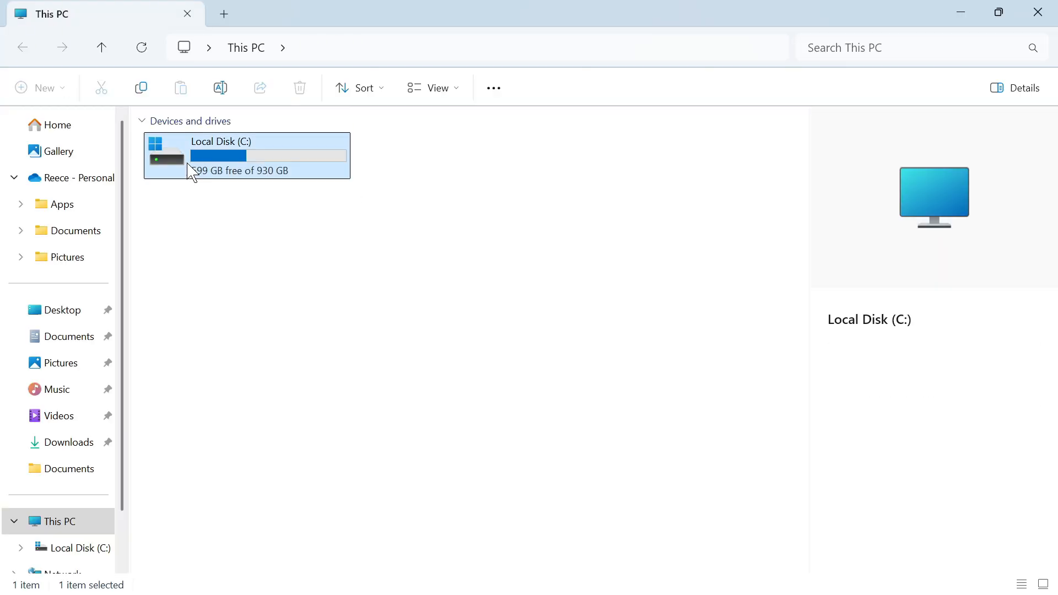
{"action": "double_click", "coordinate": [220, 155]}
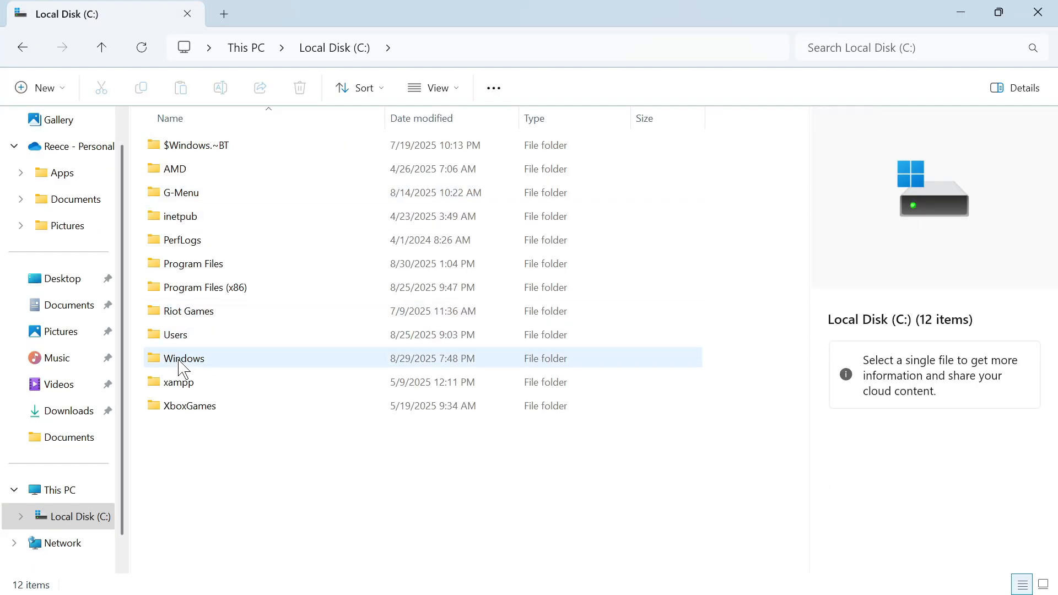
{"action": "double_click", "coordinate": [184, 358]}
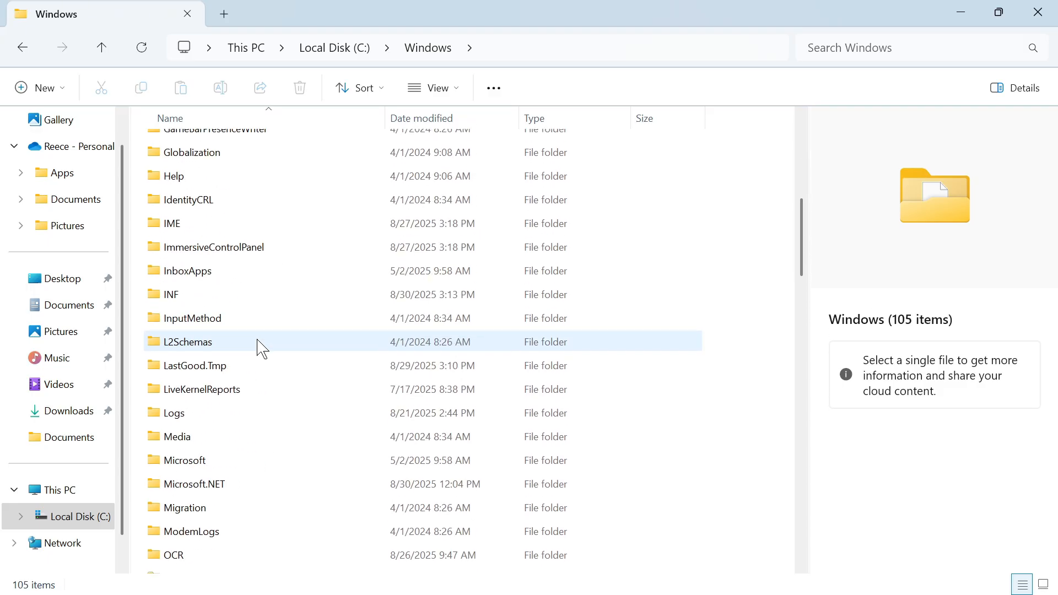
{"action": "scroll", "scroll_direction": "down", "scroll_amount": 3}
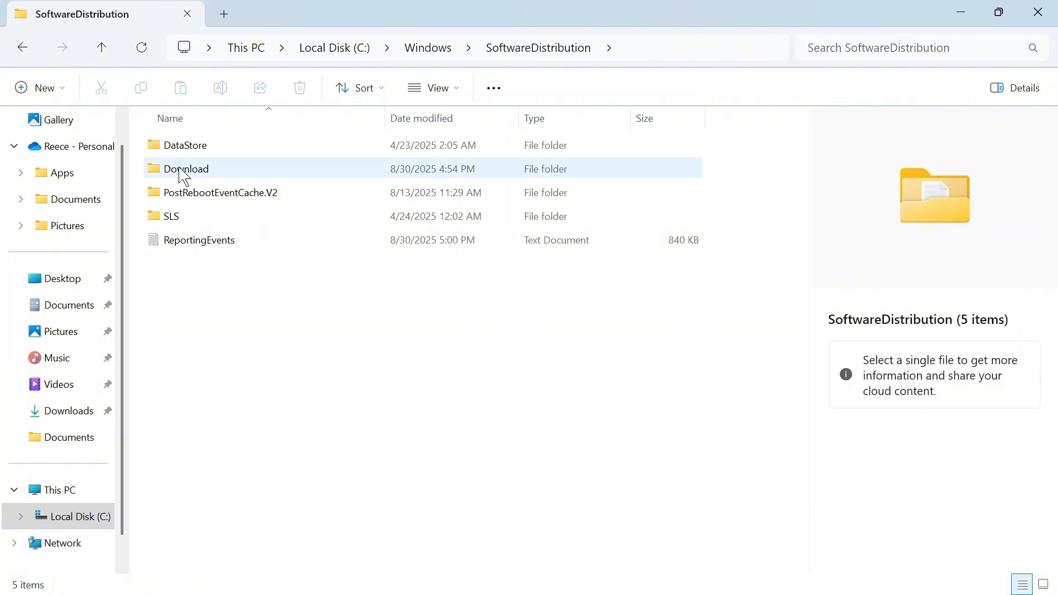
- Delete everything in SoftwareDistribution's Download folder with administrator permission, then close Explorer
{"action": "double_click", "coordinate": [185, 168]}
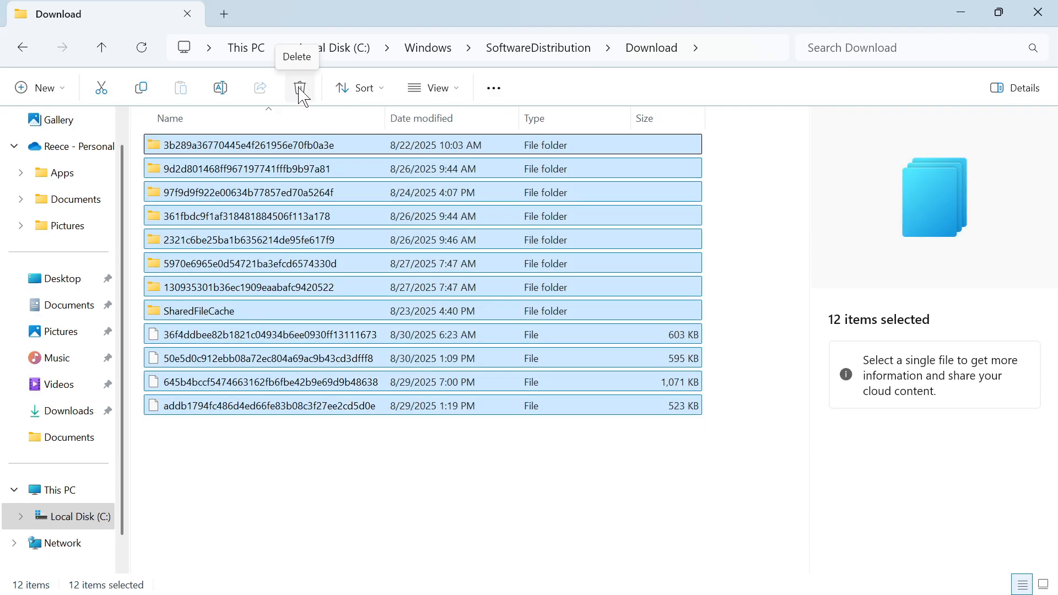
{"action": "left_click", "coordinate": [300, 87]}
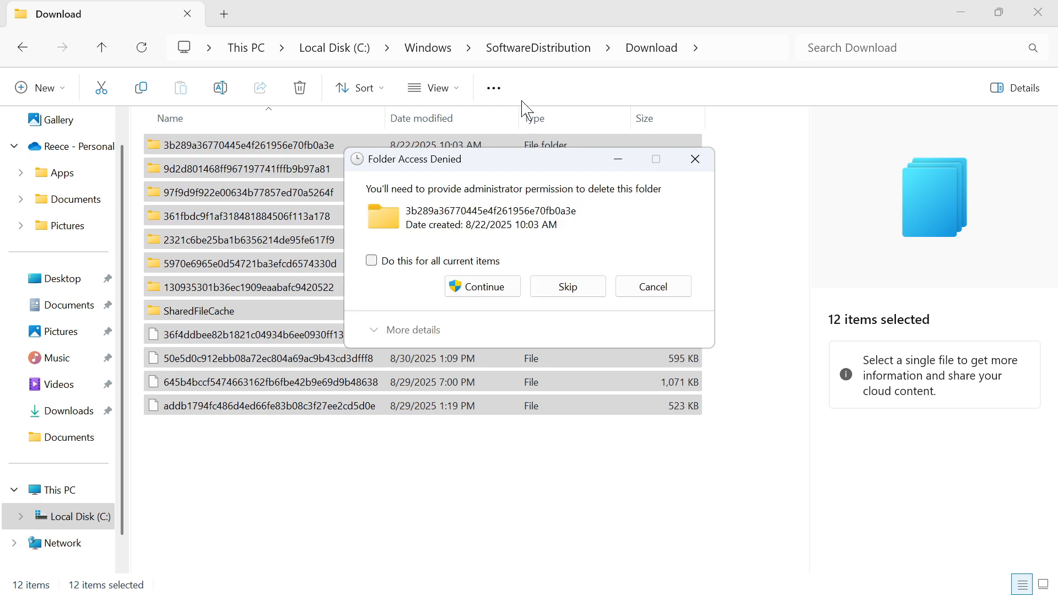
{"action": "mouse_move", "coordinate": [436, 272]}
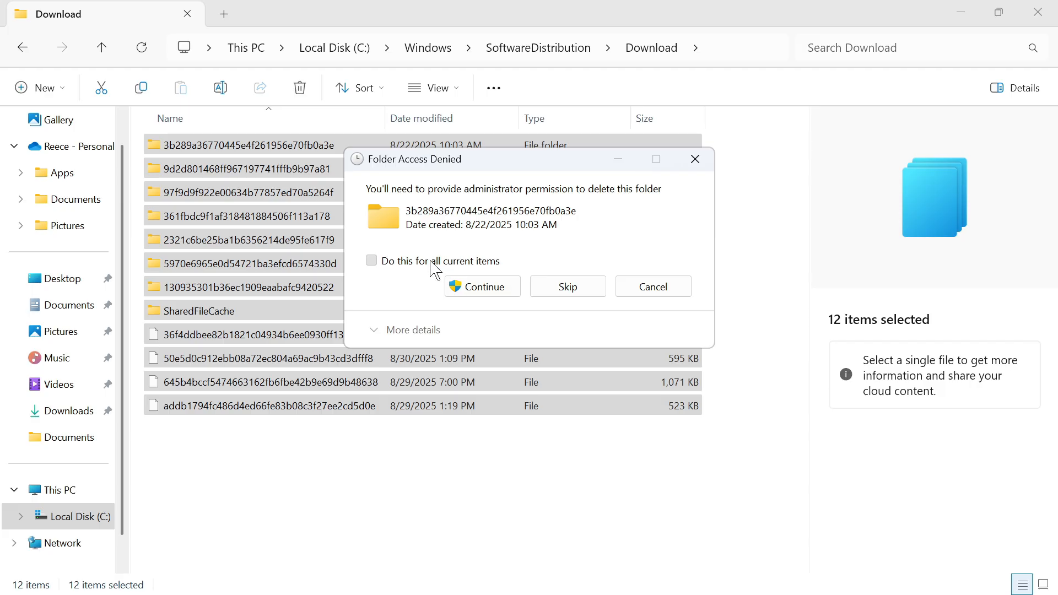
{"action": "left_click", "coordinate": [371, 260]}
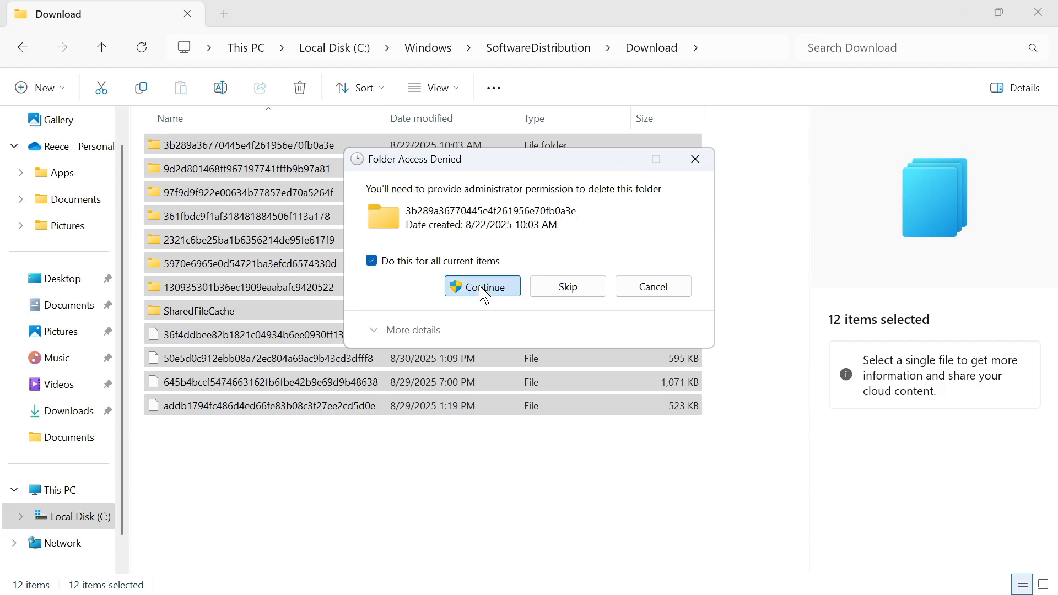
{"action": "left_click", "coordinate": [482, 286]}
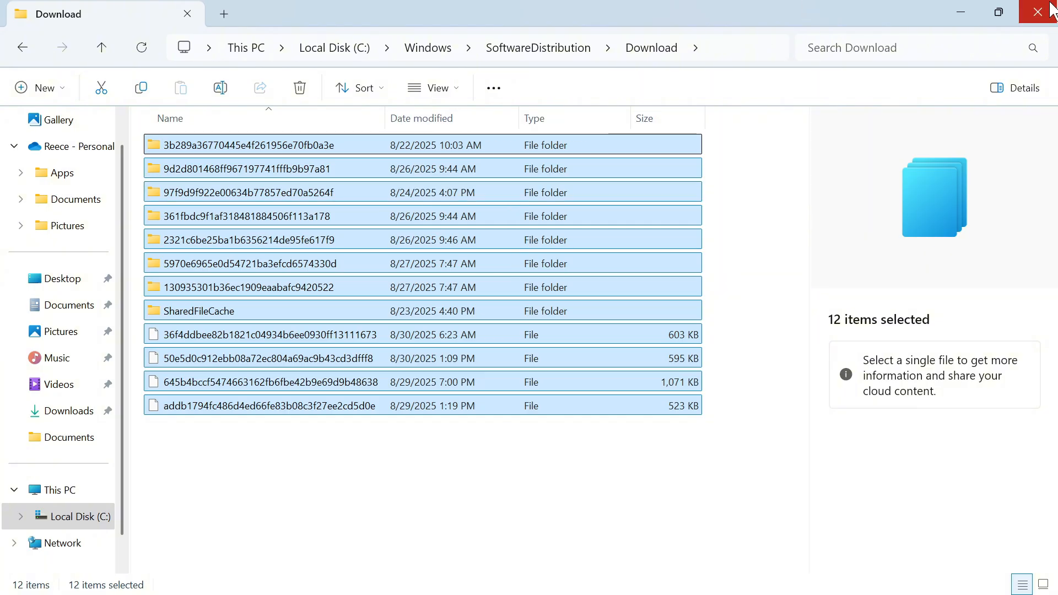
{"action": "left_click", "coordinate": [1037, 10]}
{"action": "type", "text": "disk clean"}
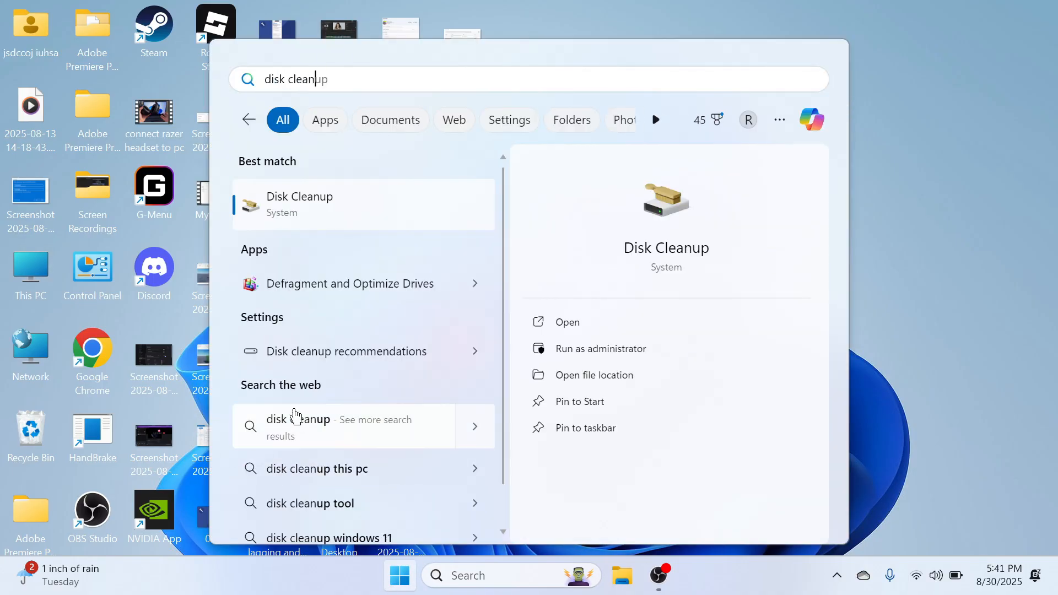
- Run Disk Cleanup on C: with Delivery Optimization and system files included, deleting 49.2 GB
{"action": "left_click", "coordinate": [299, 196]}
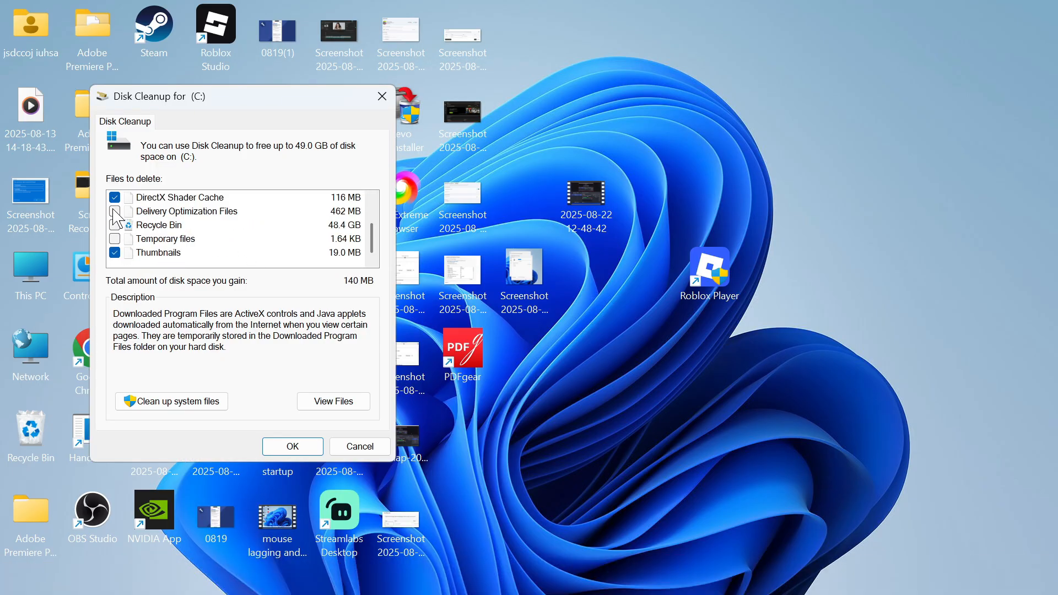
{"action": "left_click", "coordinate": [115, 238]}
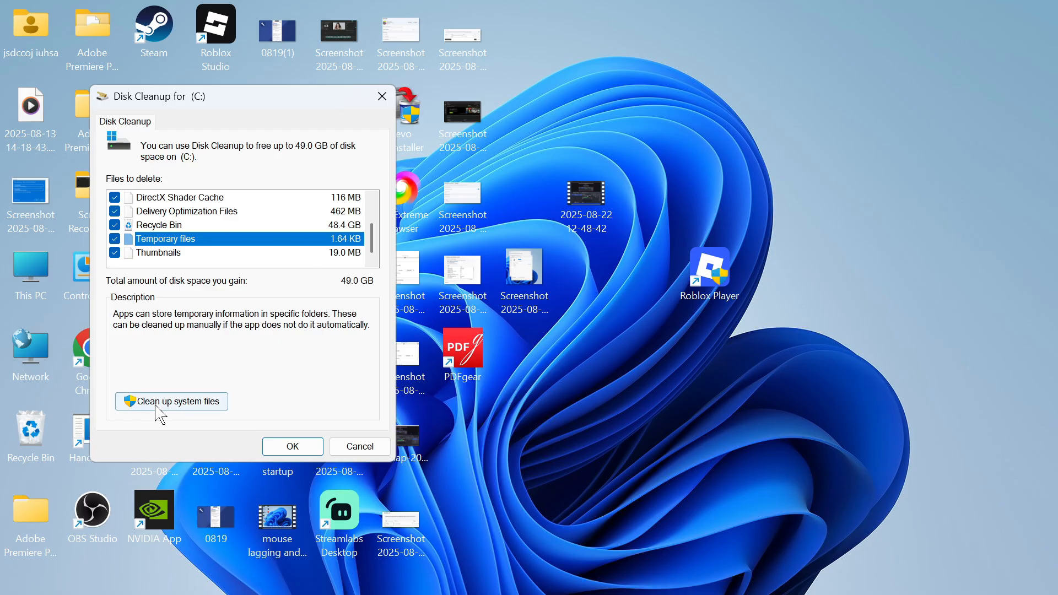
{"action": "left_click", "coordinate": [171, 401]}
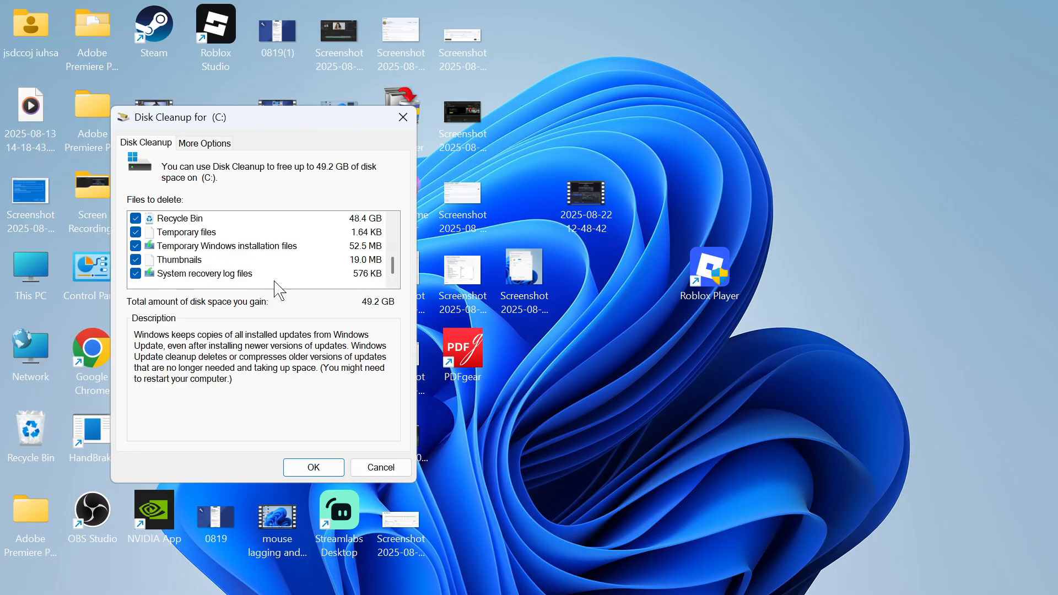
{"action": "mouse_move", "coordinate": [369, 310]}
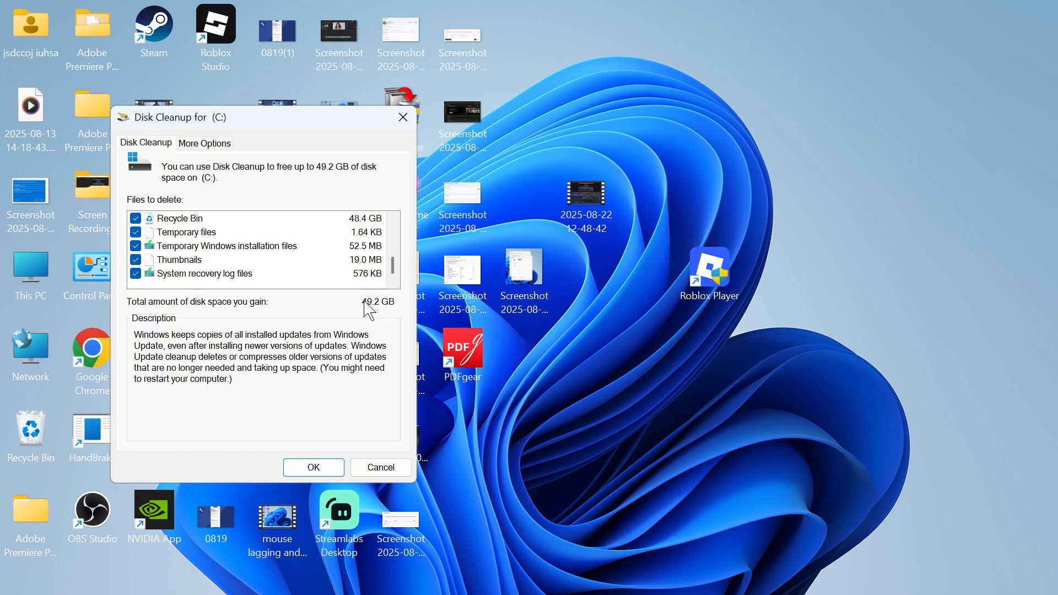
{"action": "mouse_move", "coordinate": [381, 313]}
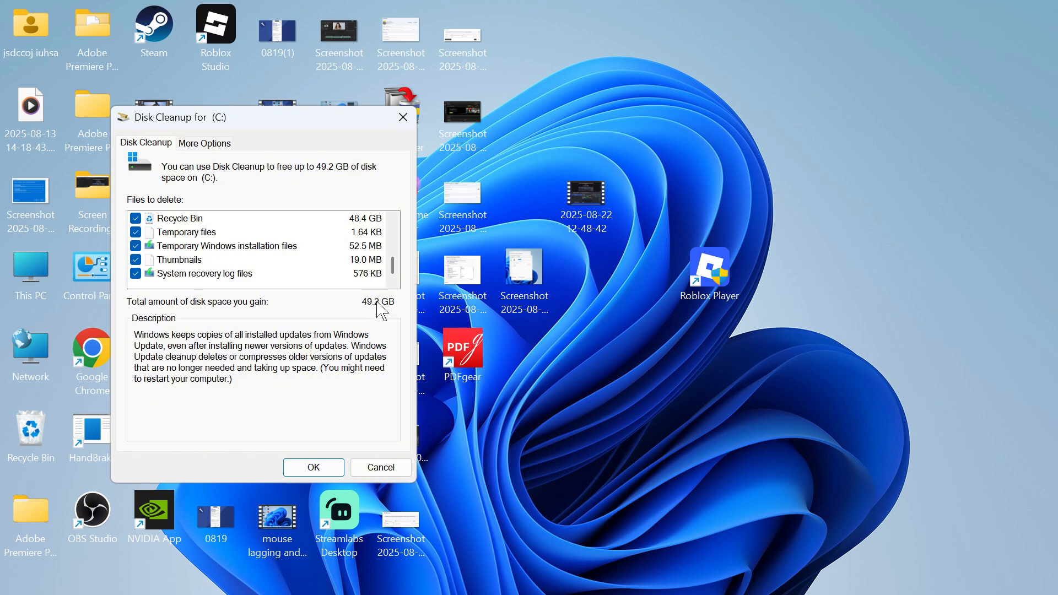
{"action": "mouse_move", "coordinate": [365, 310]}
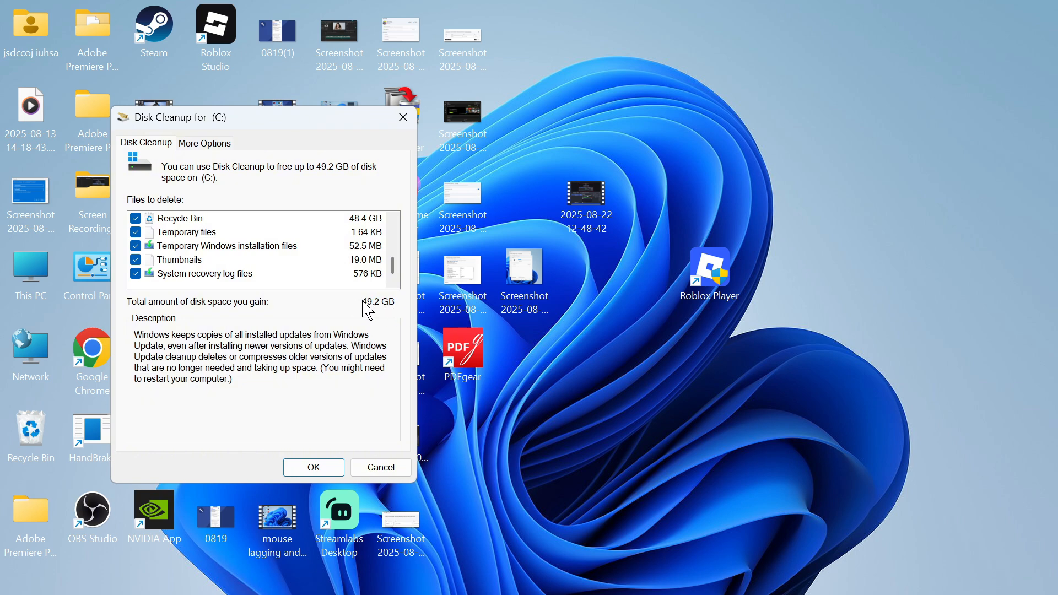
{"action": "left_click", "coordinate": [313, 467]}
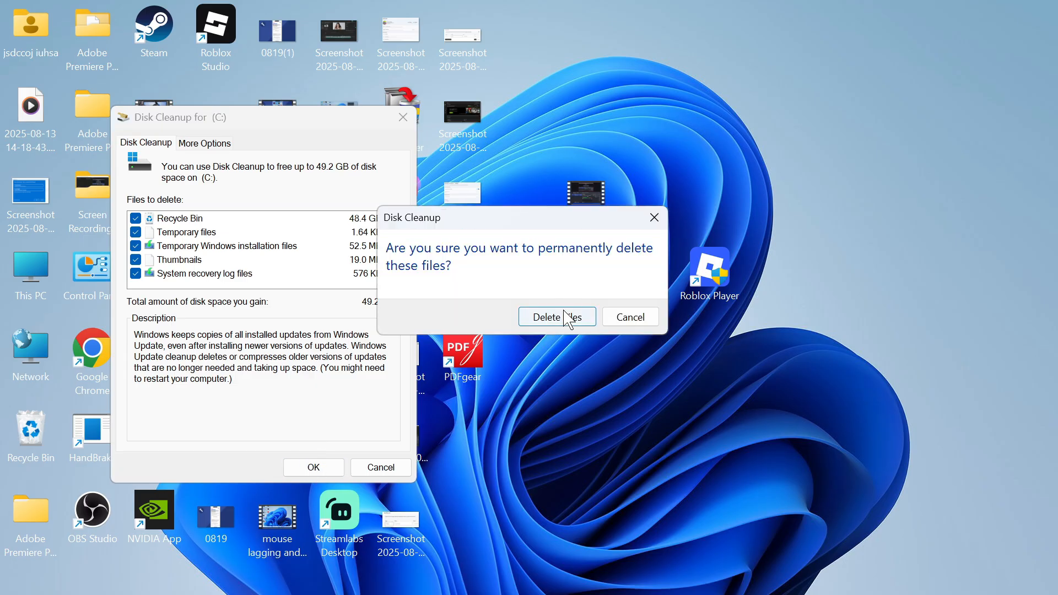
{"action": "left_click", "coordinate": [557, 317]}
{"action": "type", "text": "sett"}
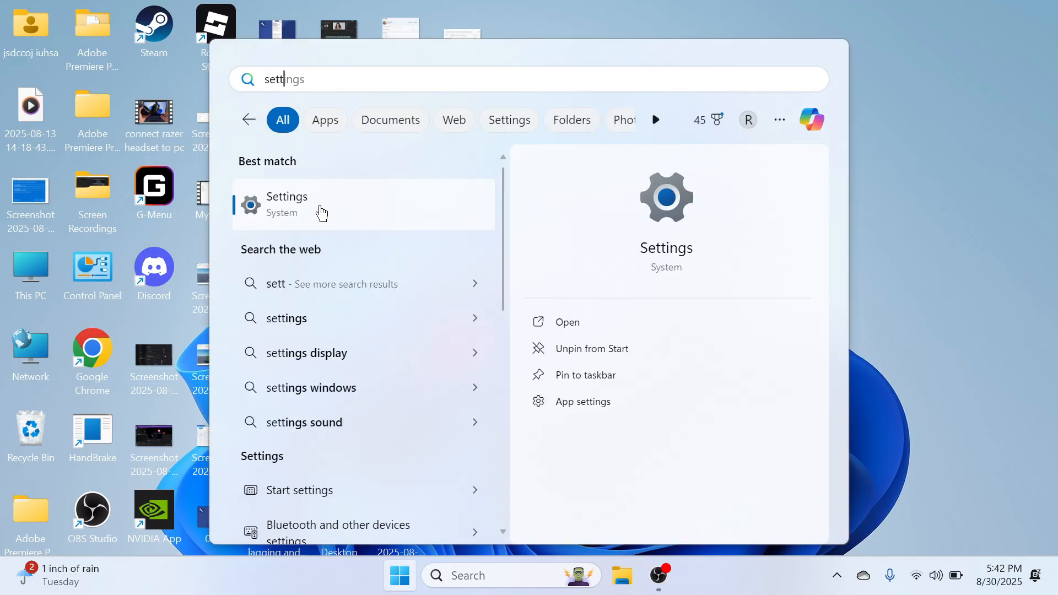
- Open Settings and go to System > Storage, where Storage Sense is on
{"action": "left_click", "coordinate": [286, 204]}
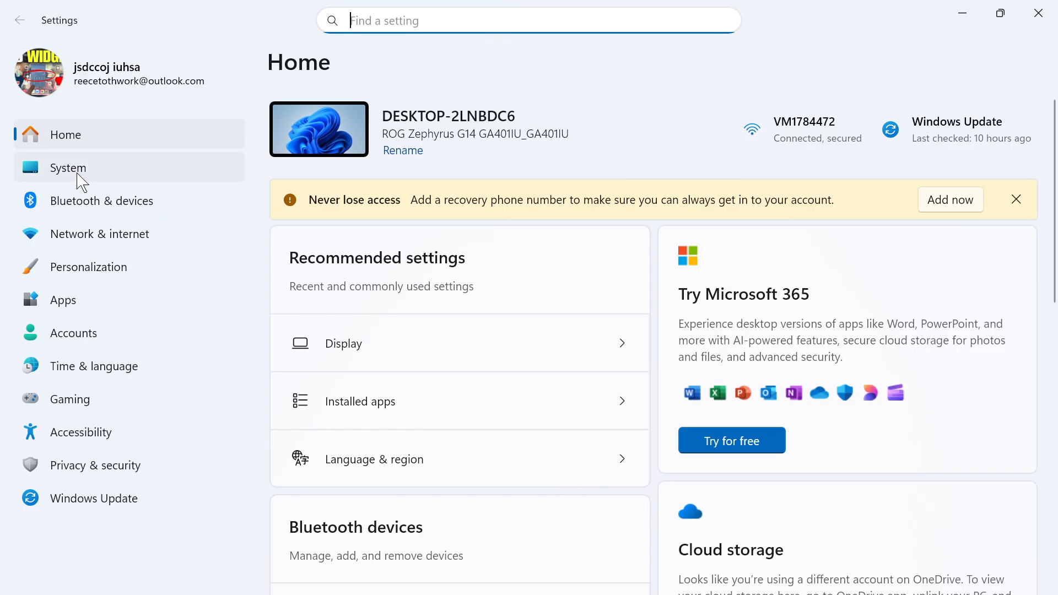
{"action": "left_click", "coordinate": [68, 168]}
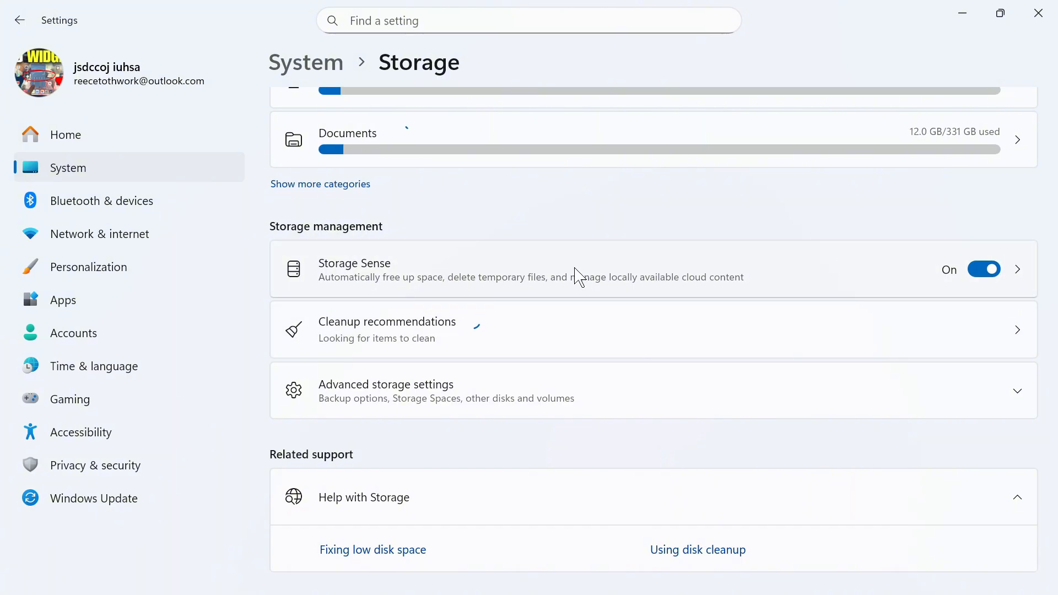
{"action": "mouse_move", "coordinate": [444, 299]}
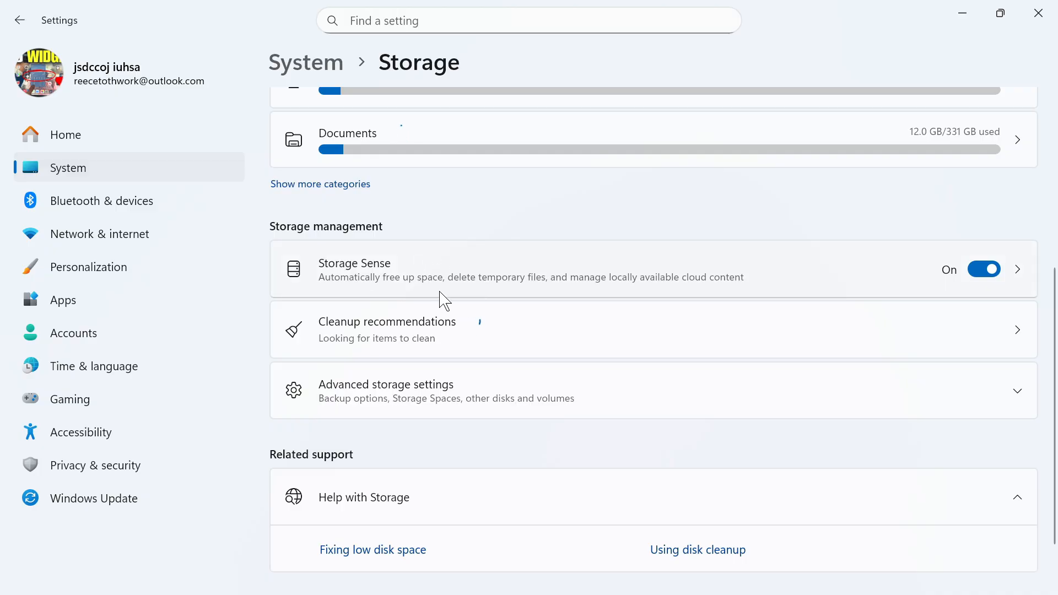
{"action": "mouse_move", "coordinate": [519, 289]}
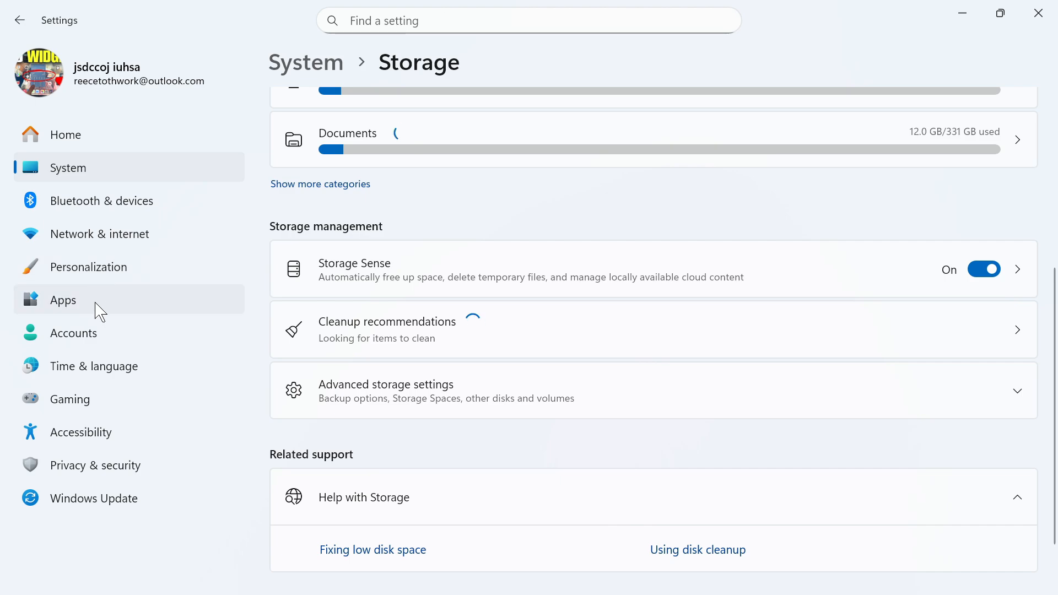
- Show Apps > Installed apps sorted by size, large to small
{"action": "left_click", "coordinate": [63, 300]}
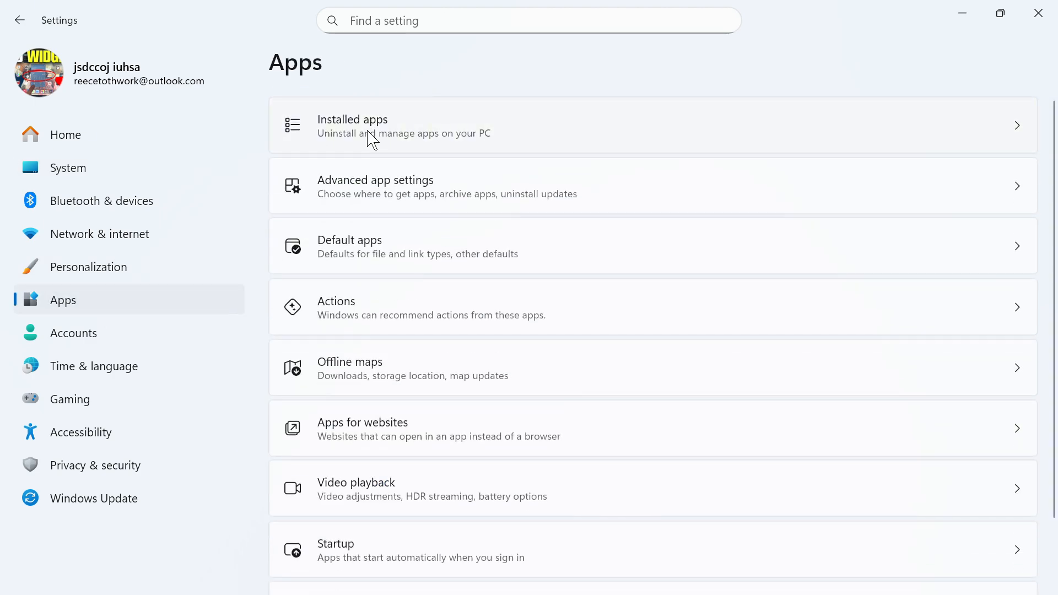
{"action": "left_click", "coordinate": [370, 139]}
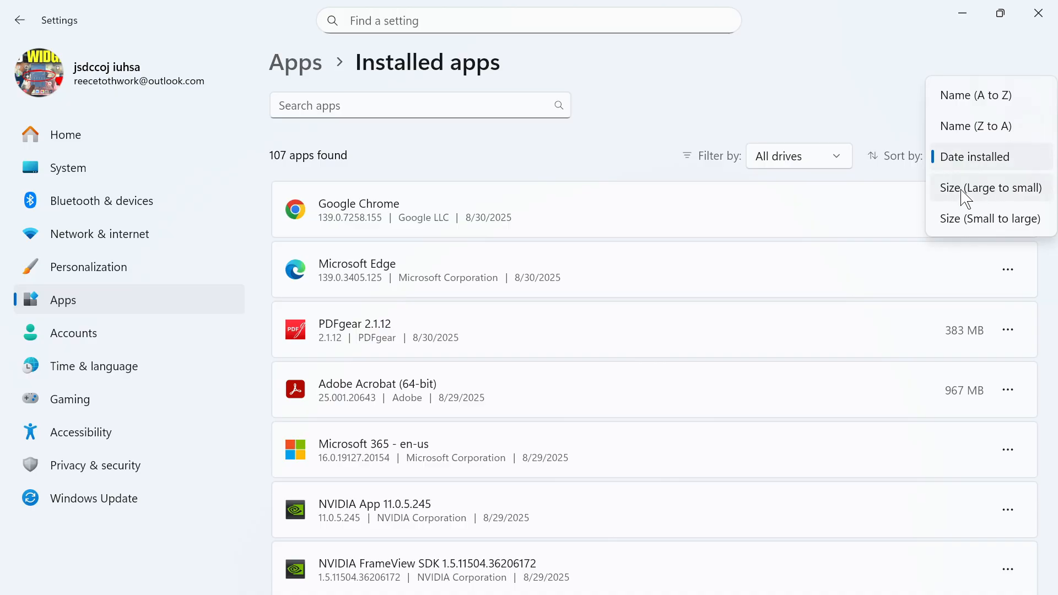
{"action": "left_click", "coordinate": [990, 187]}
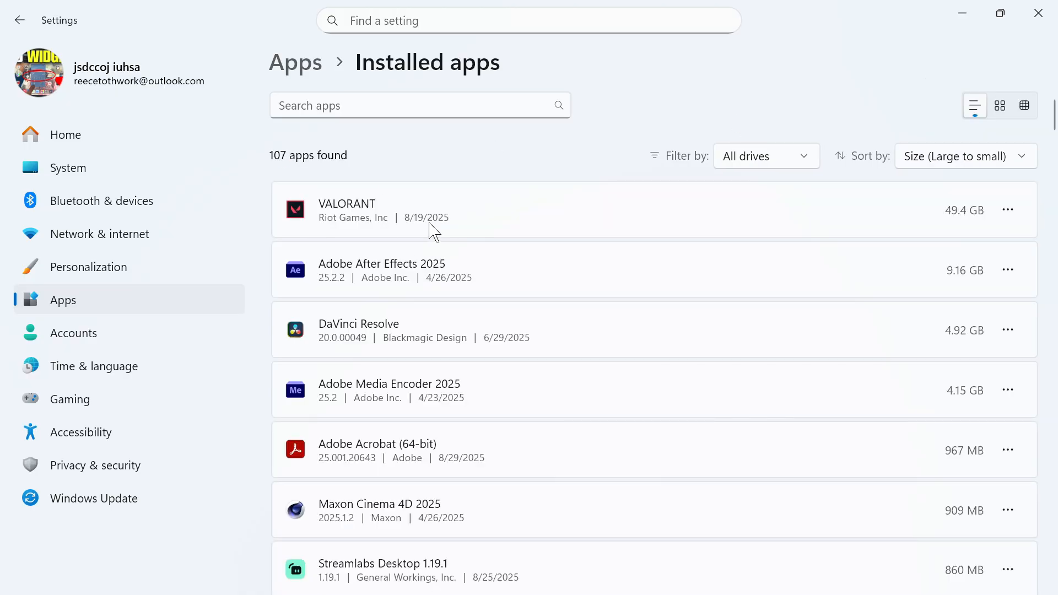
{"action": "mouse_move", "coordinate": [481, 260]}
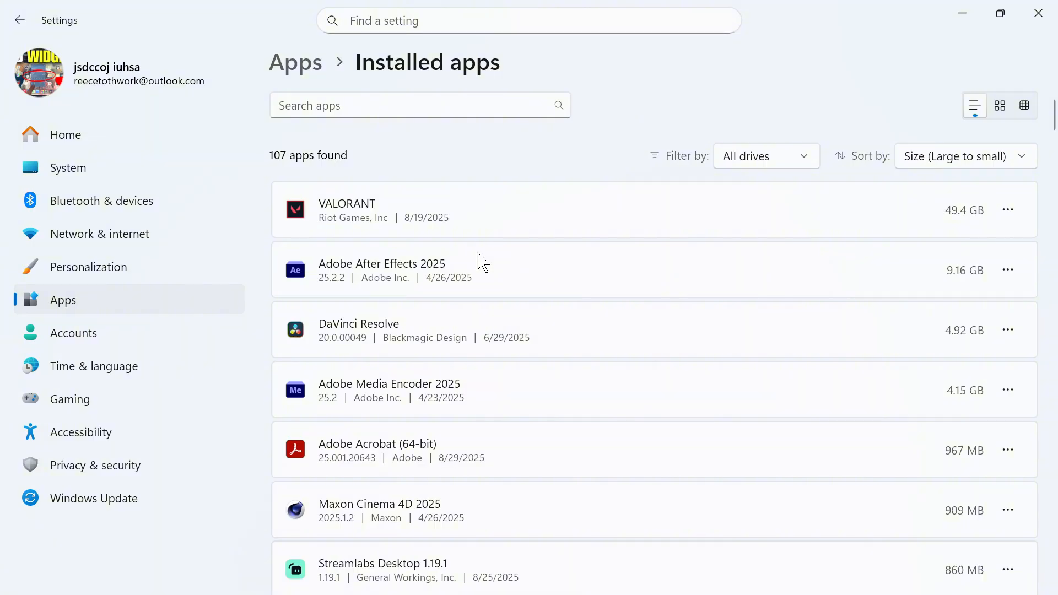
{"action": "mouse_move", "coordinate": [452, 217]}
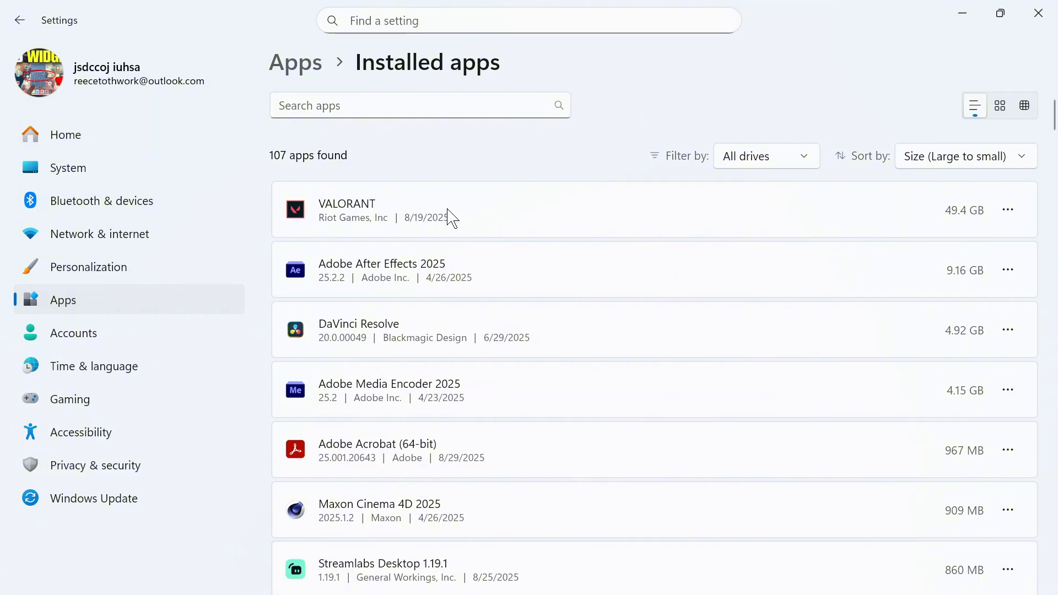
{"action": "mouse_move", "coordinate": [398, 188]}
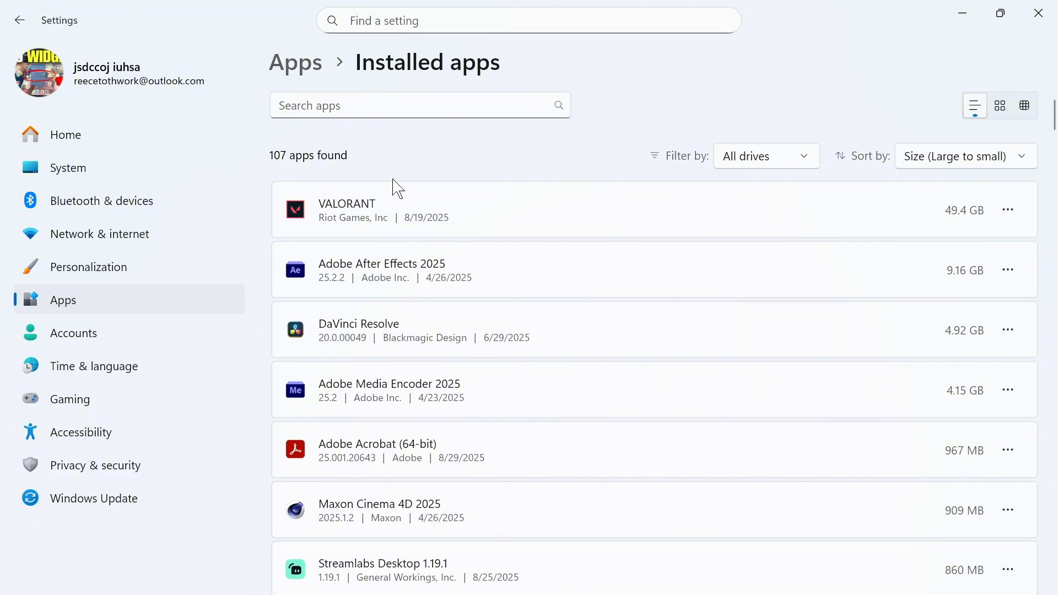
{"action": "mouse_move", "coordinate": [408, 222]}
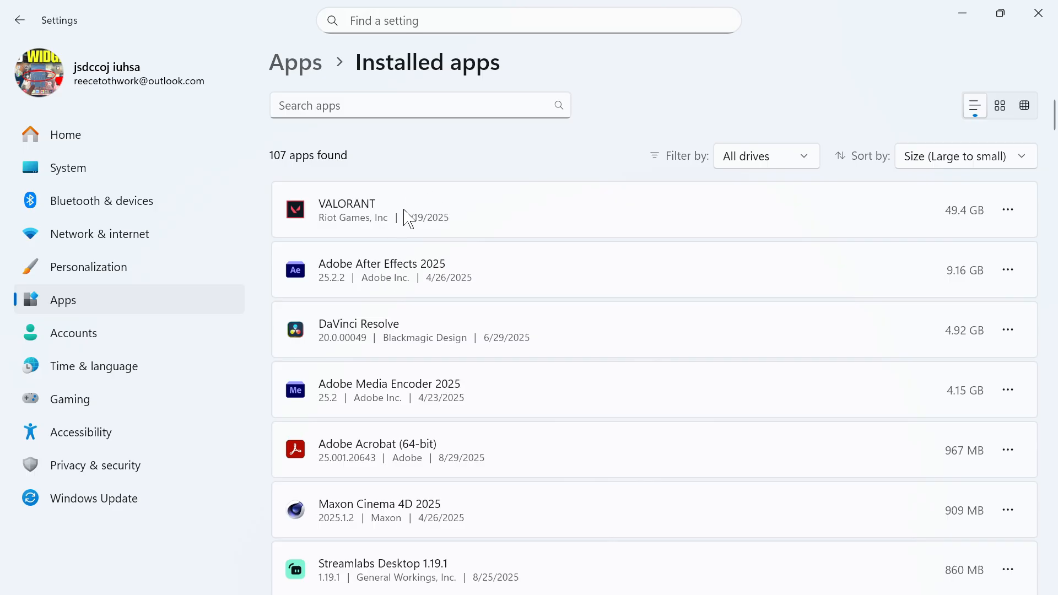
{"action": "mouse_move", "coordinate": [1007, 209]}
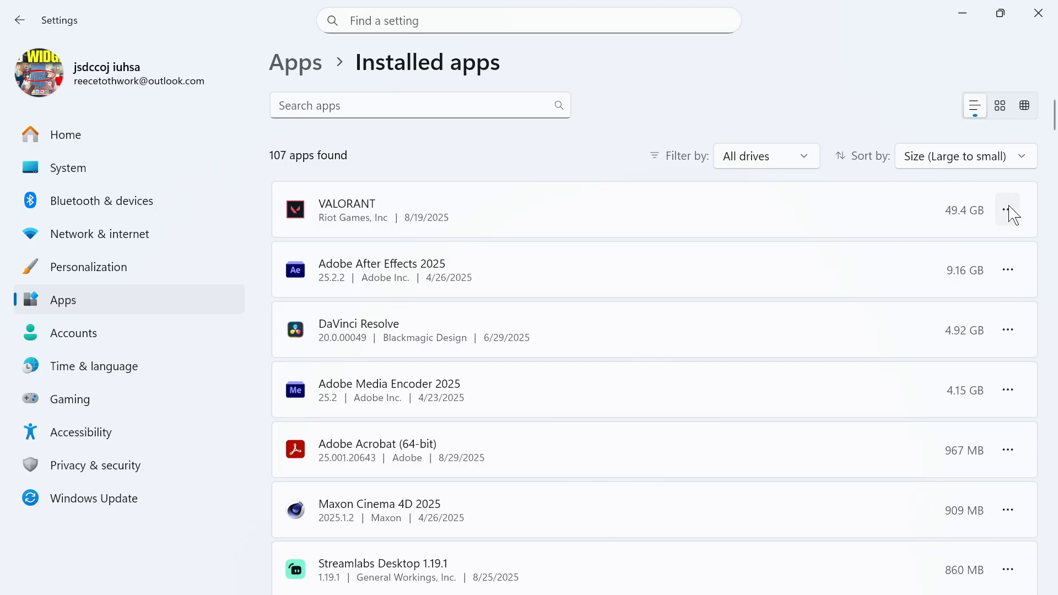
- Choose Uninstall from the options menu of VALORANT (49.4 GB)
{"action": "left_click", "coordinate": [1007, 210]}
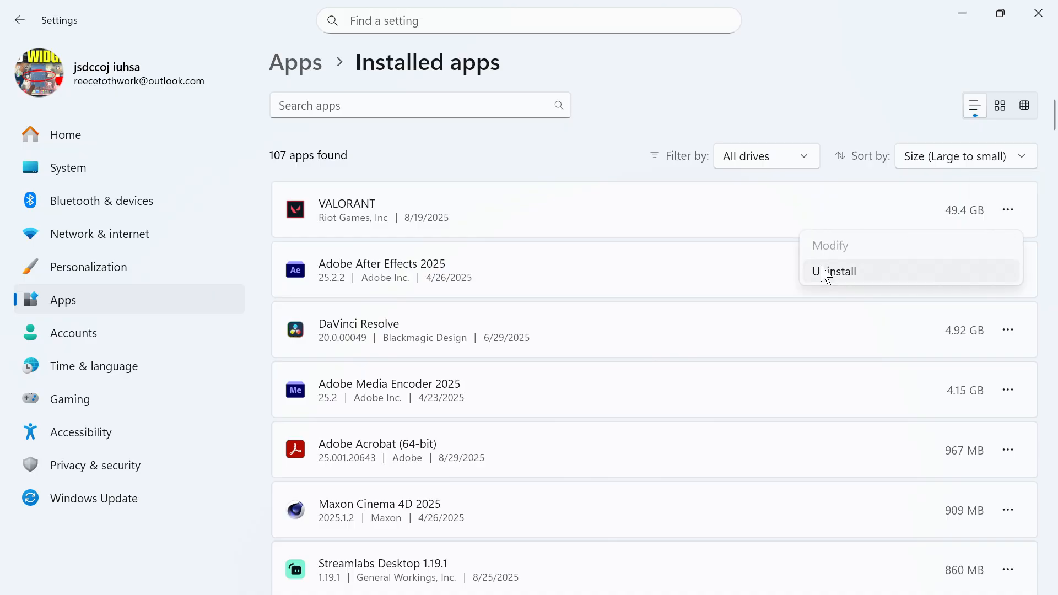
{"action": "left_click", "coordinate": [833, 271]}
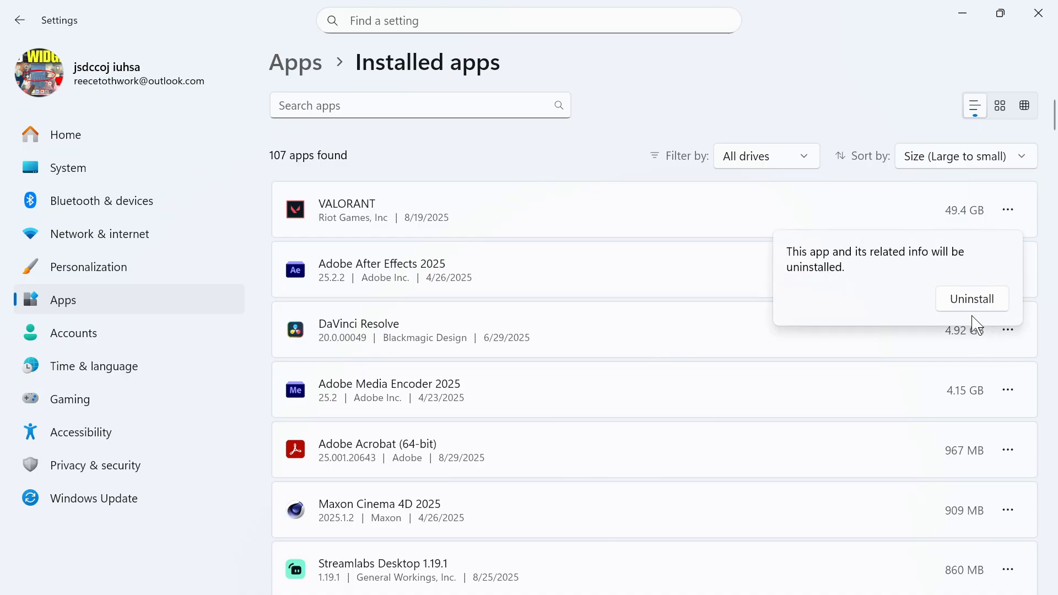
{"action": "scroll", "scroll_direction": "down", "scroll_amount": 3}
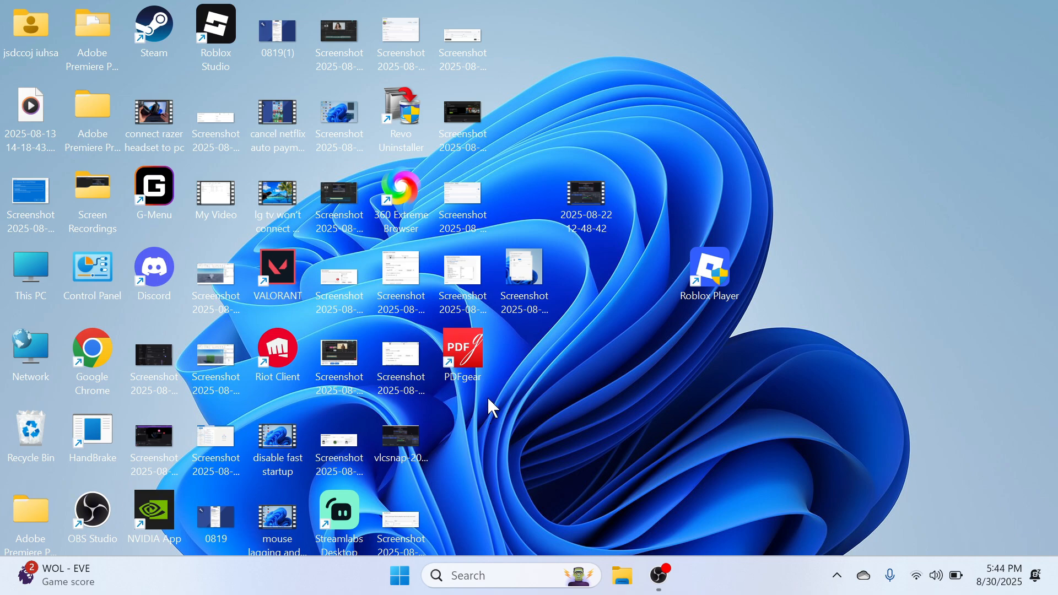
- Run wsreset.exe to reset the Microsoft Store cache, then close the Store window
{"action": "left_click", "coordinate": [400, 575]}
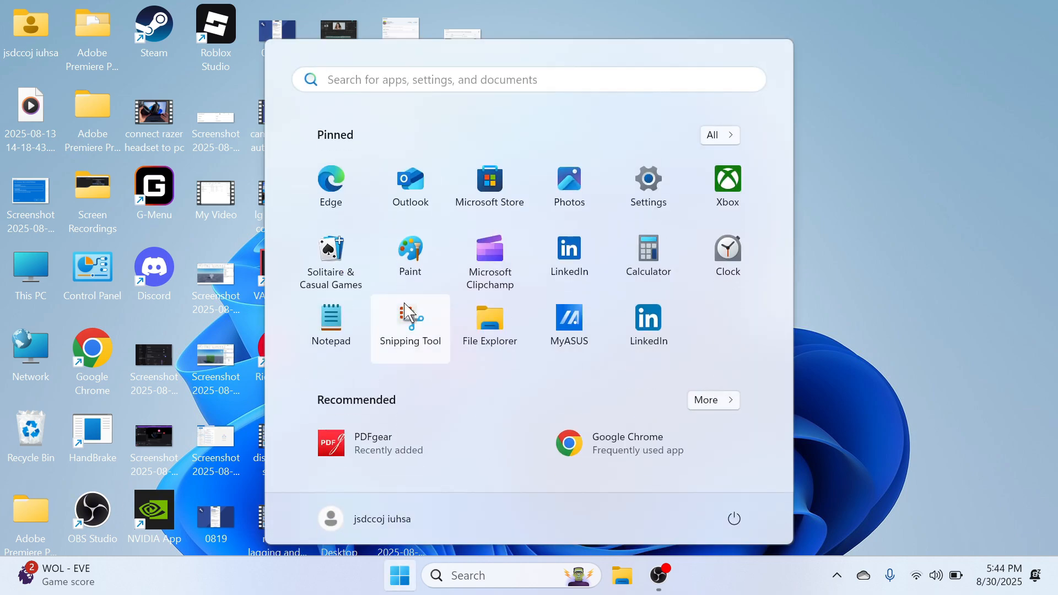
{"action": "type", "text": "run"}
{"action": "type", "text": "wsreset.exe"}
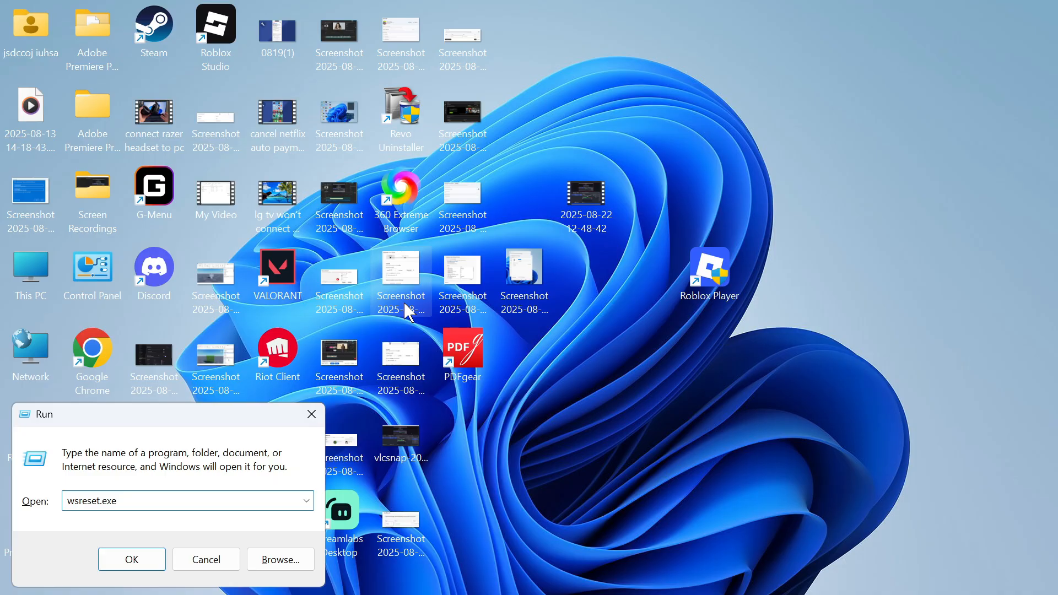
{"action": "left_click", "coordinate": [131, 559]}
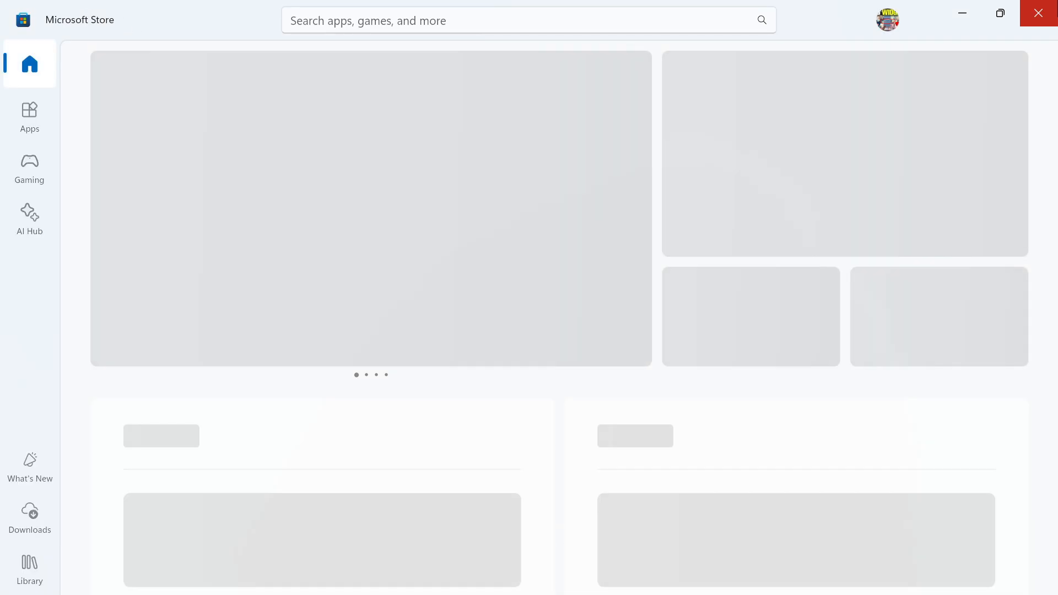
{"action": "left_click", "coordinate": [1038, 12]}
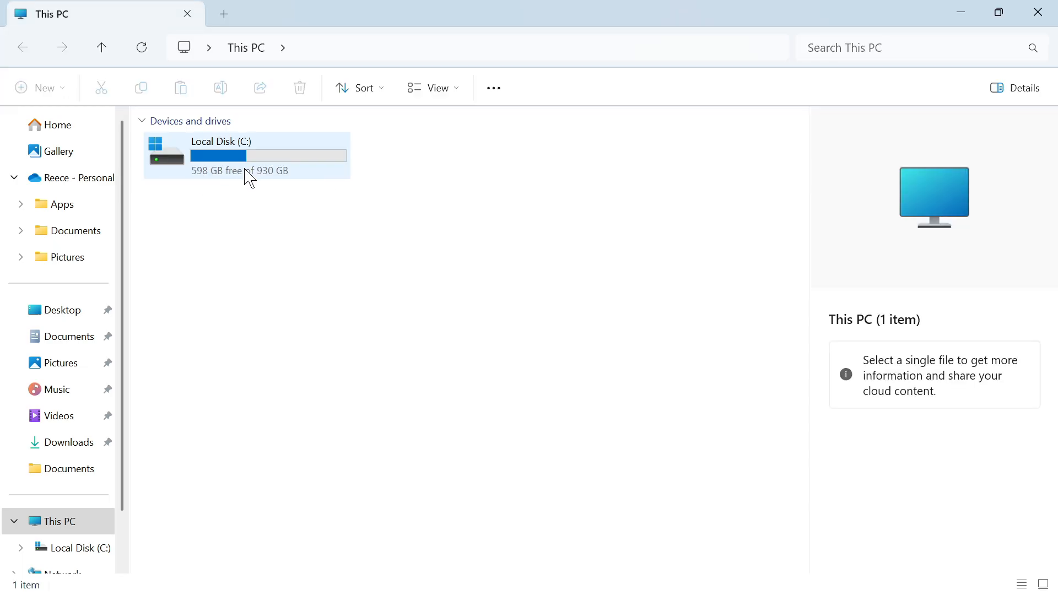
{"action": "mouse_move", "coordinate": [854, 7]}
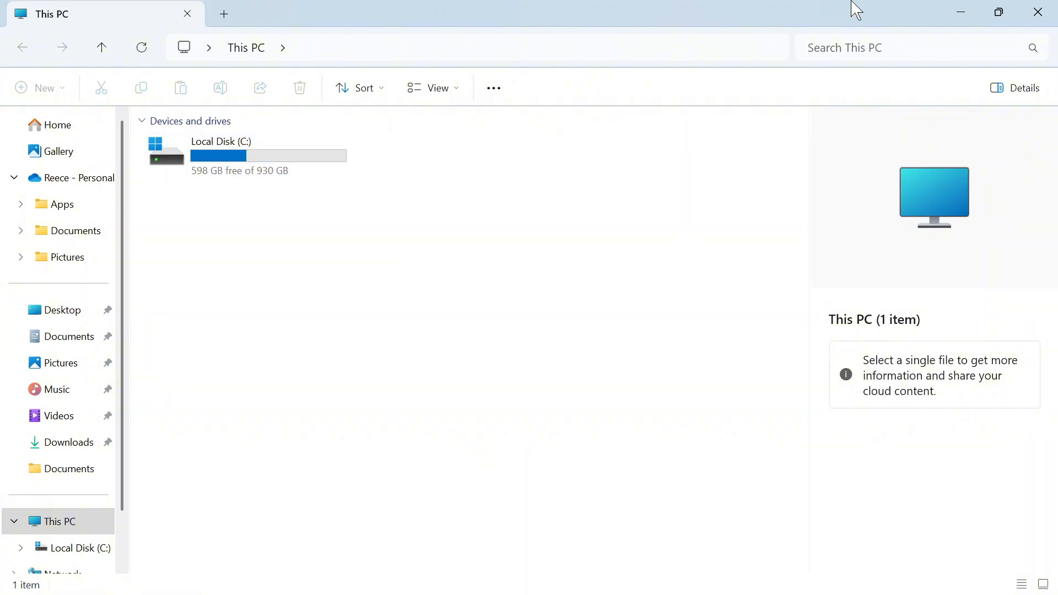